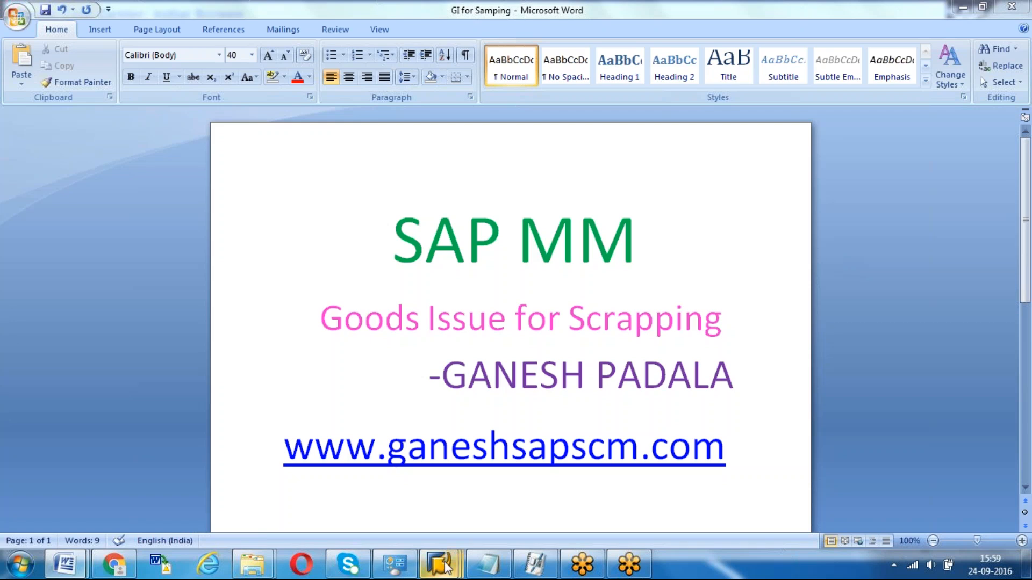
pyautogui.moveTo(440, 564)
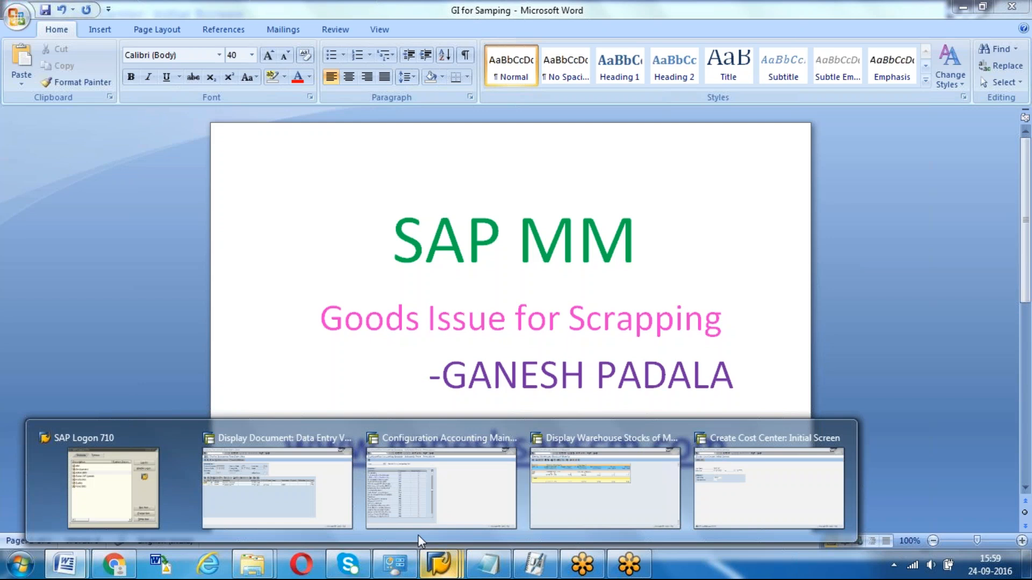
# - Bring SAP's 'Display Warehouse Stocks of Material' window for material 1289 to the front
pyautogui.click(603, 489)
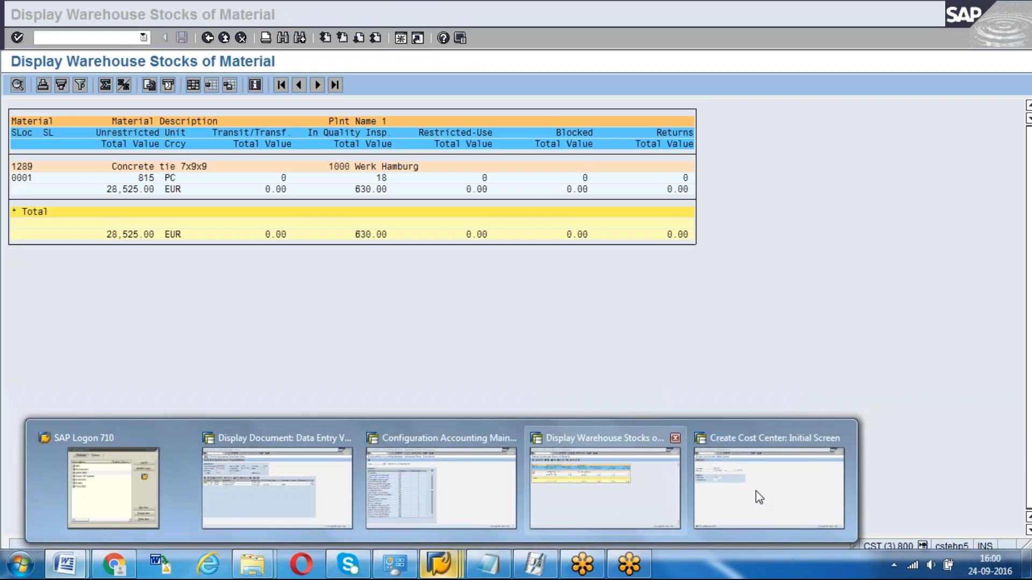
# - Display material 1289's Accounting 1 view for plant 1000 via MM03
pyautogui.click(768, 487)
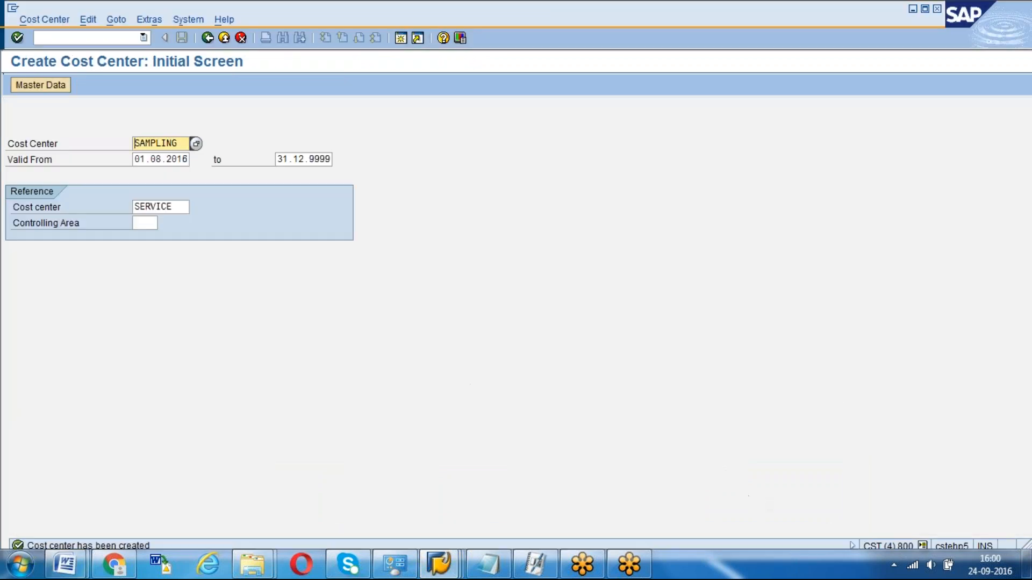
pyautogui.write('/NM')
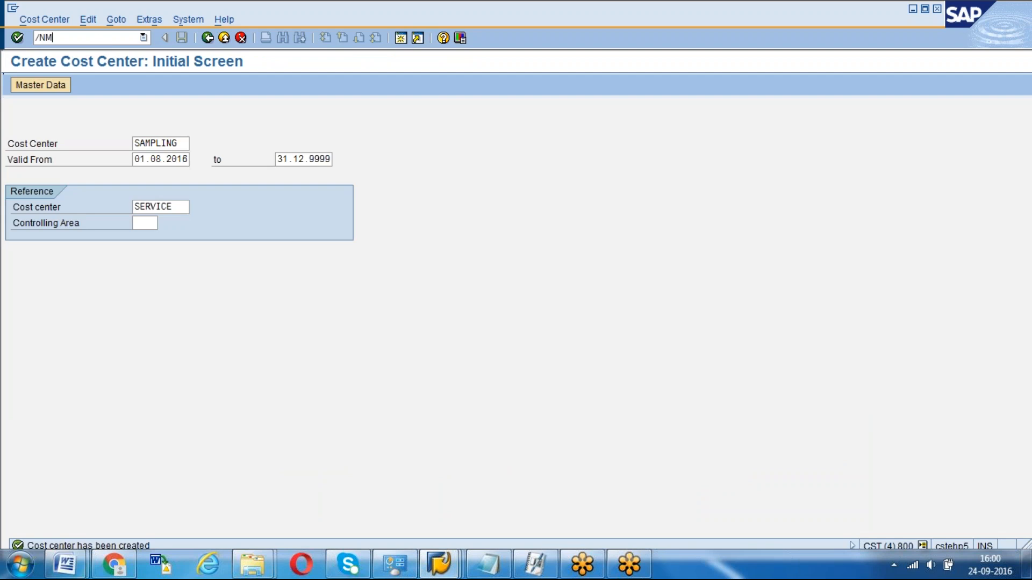
pyautogui.press('Enter')
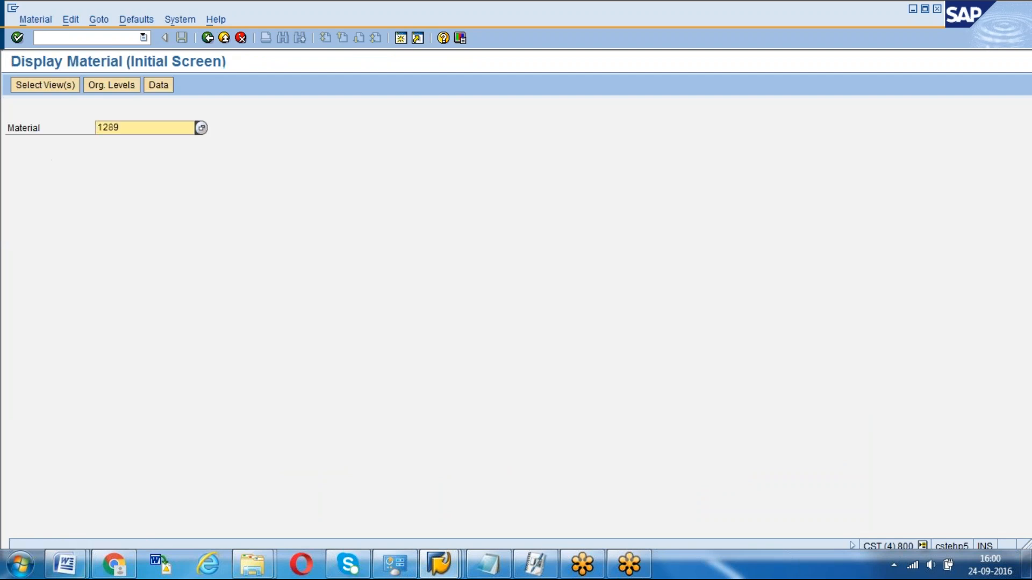
pyautogui.click(44, 84)
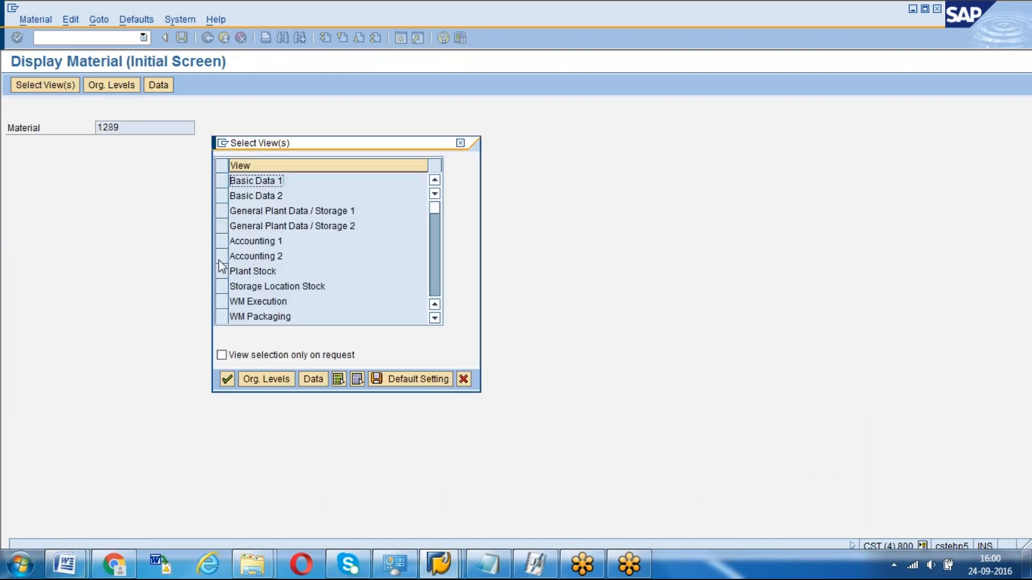
pyautogui.click(266, 379)
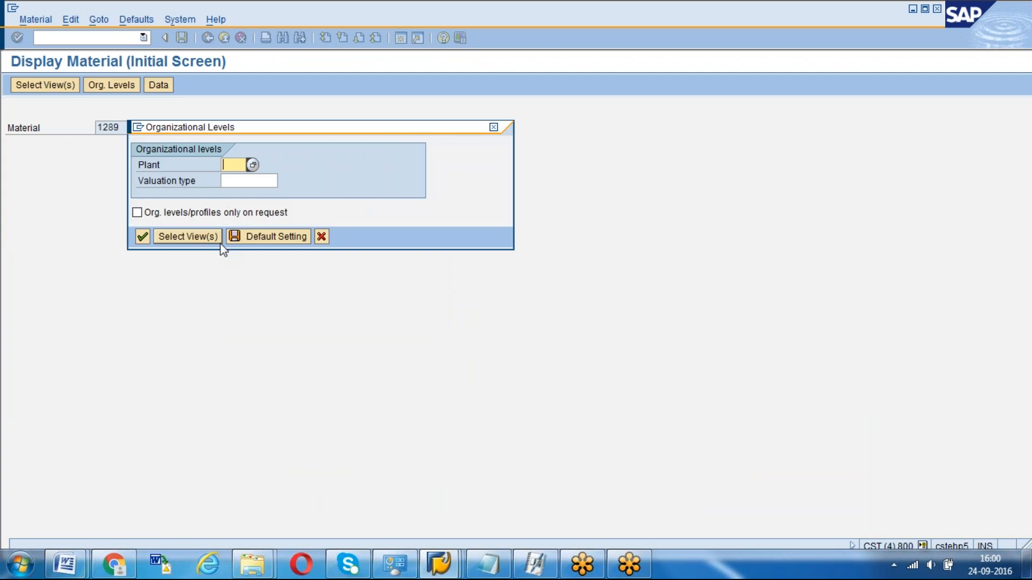
pyautogui.write('1000')
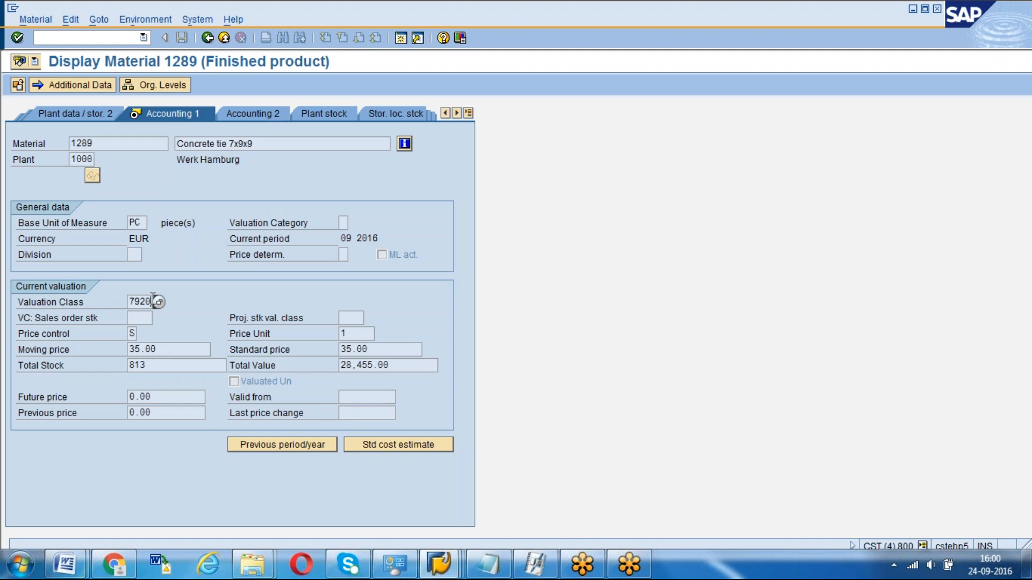
pyautogui.moveTo(197, 167)
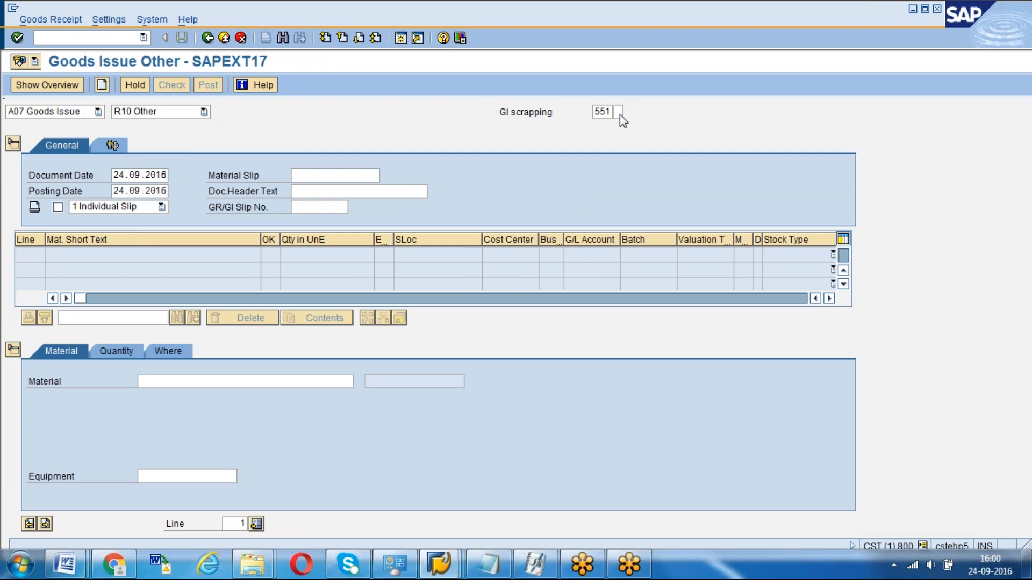
pyautogui.click(619, 112)
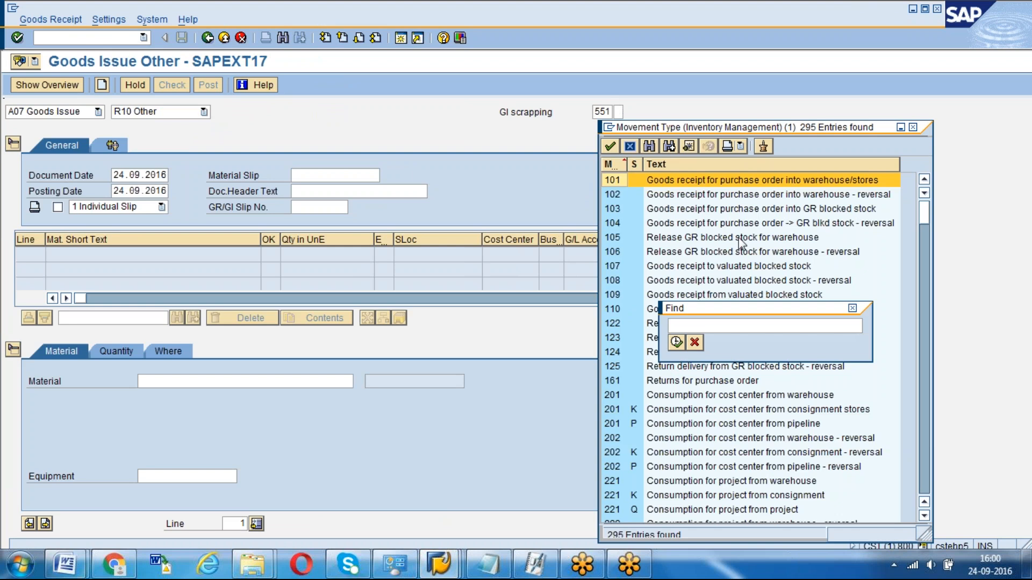
pyautogui.write('5')
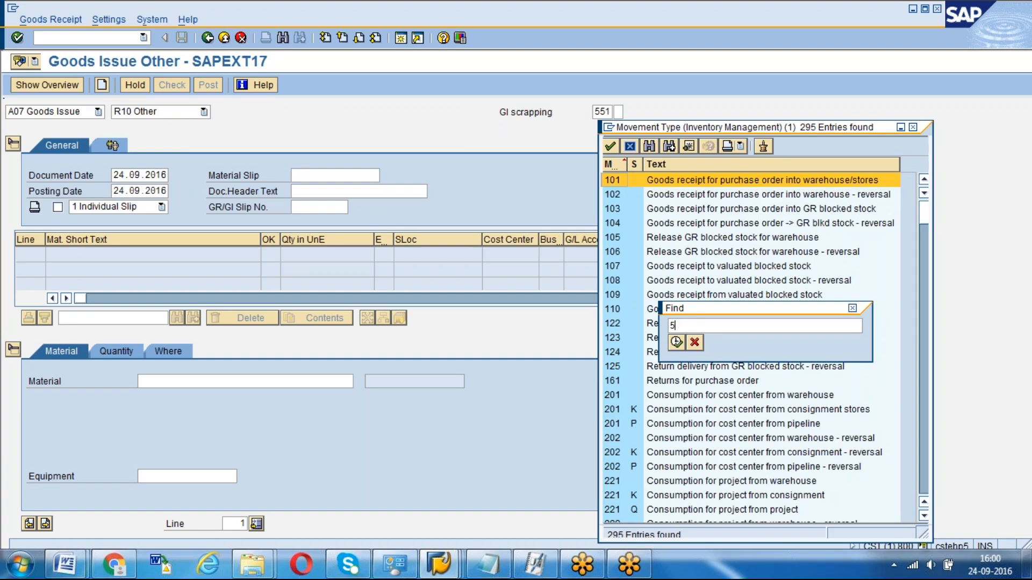
pyautogui.click(675, 343)
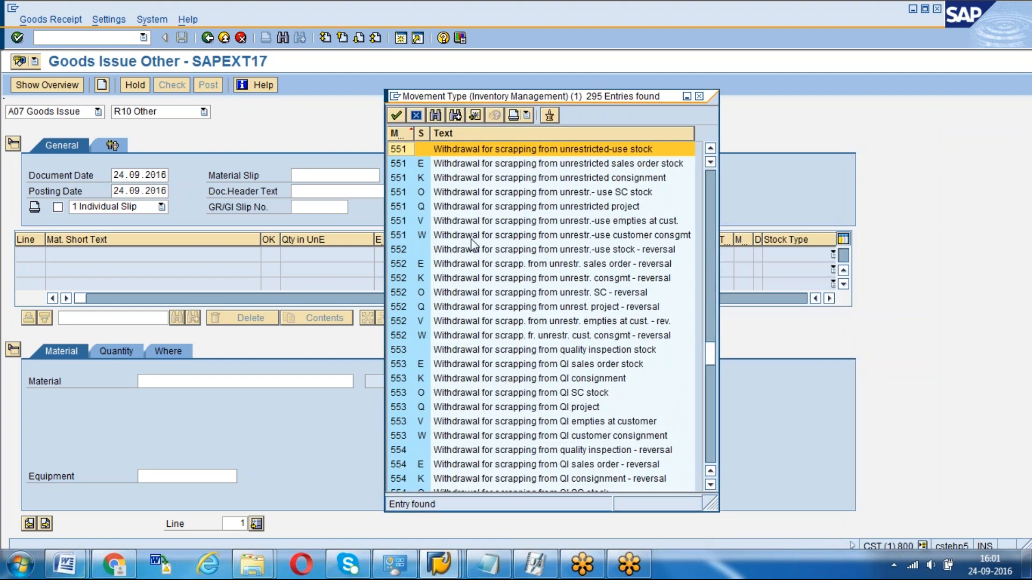
pyautogui.click(543, 349)
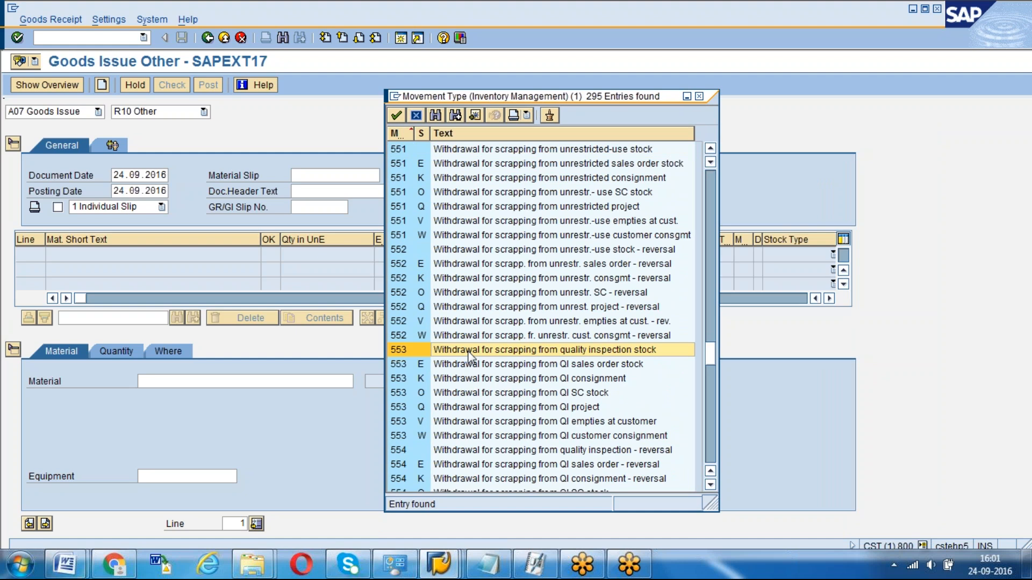
pyautogui.moveTo(710, 415)
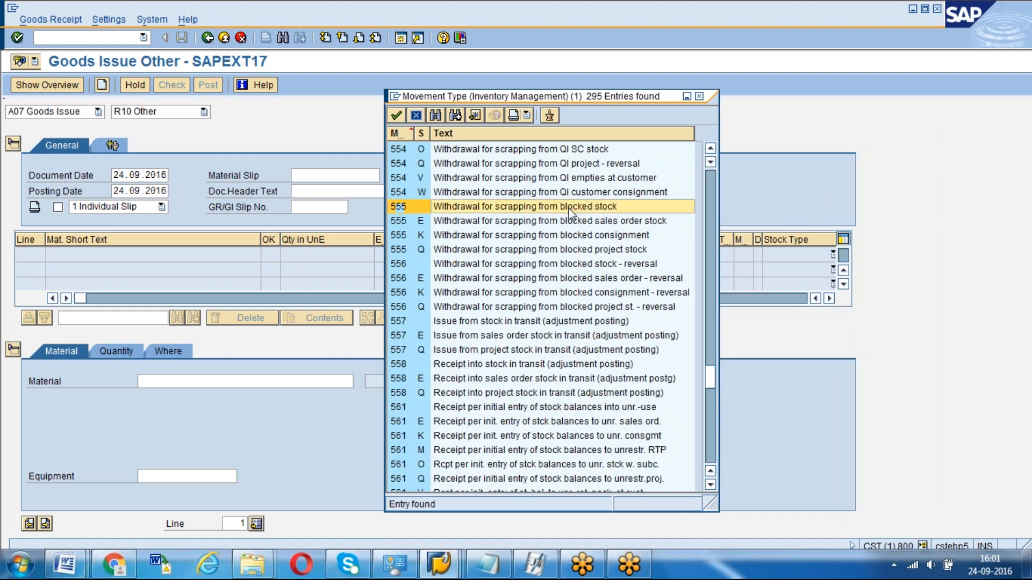
pyautogui.scroll(3)
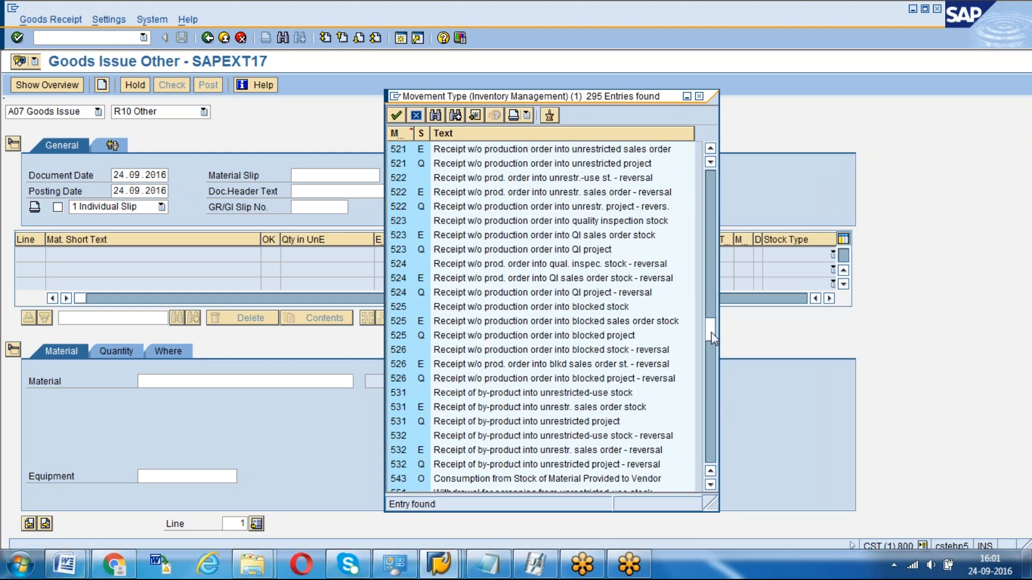
pyautogui.scroll(-3)
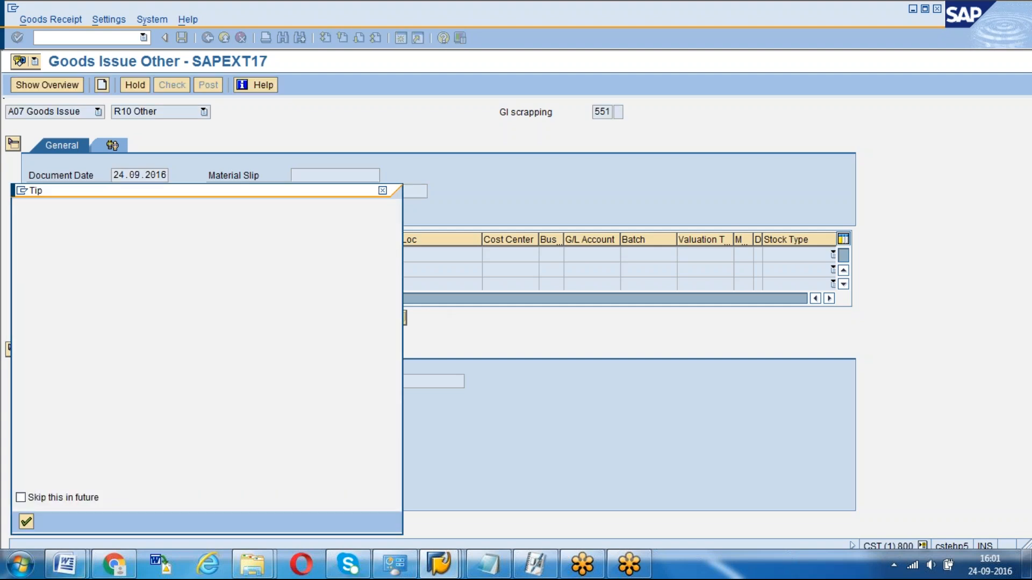
# - Enter material 1289, quantity 30 PC, plant 1000 and storage location 0001 on the scrapping line
pyautogui.click(25, 522)
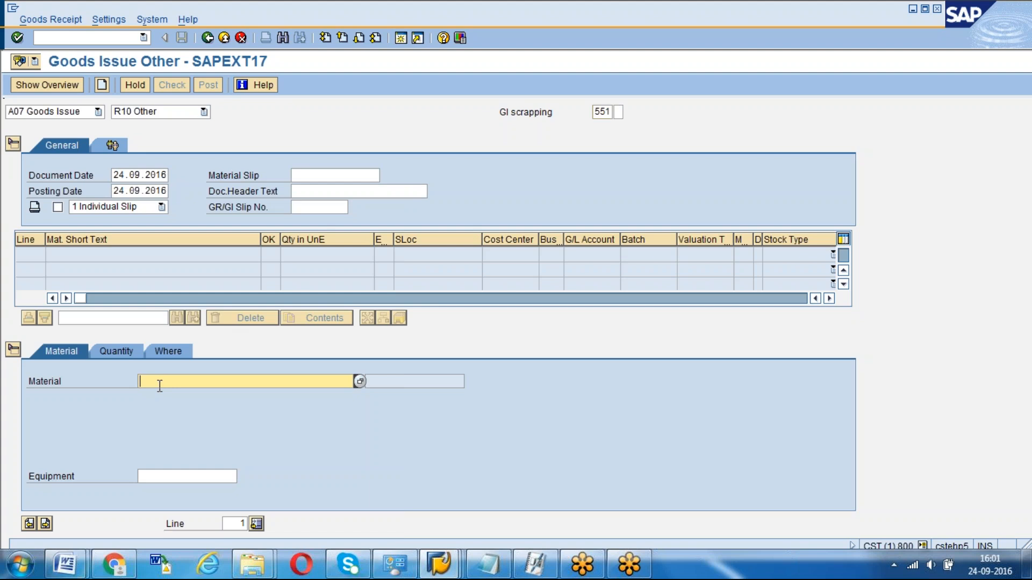
pyautogui.write('128')
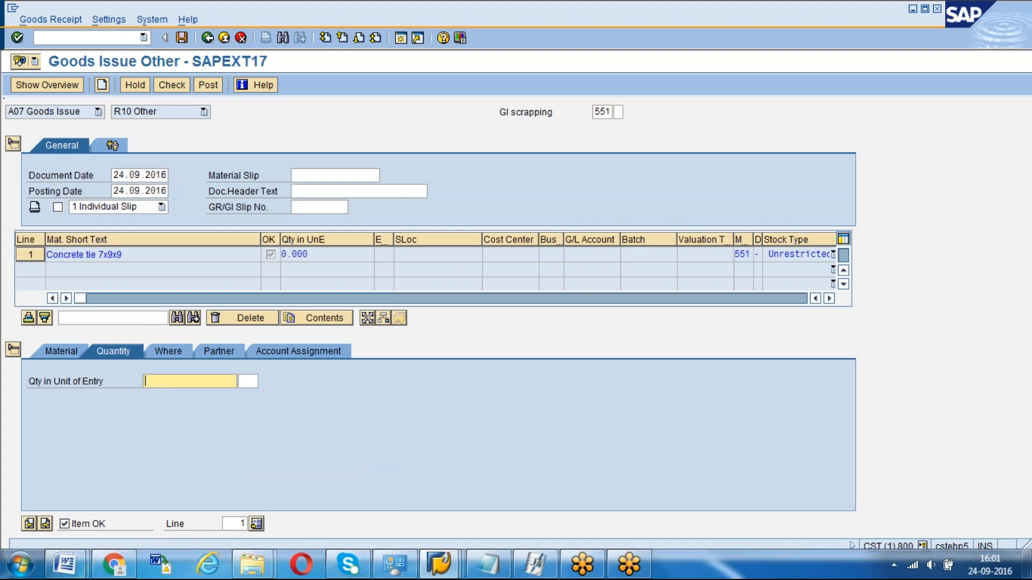
pyautogui.write('30')
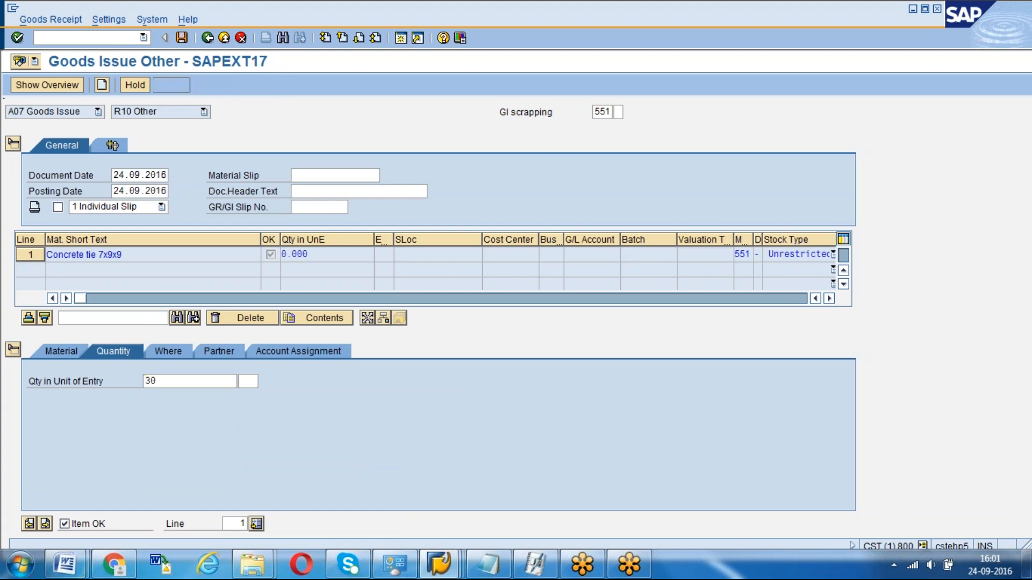
pyautogui.click(166, 351)
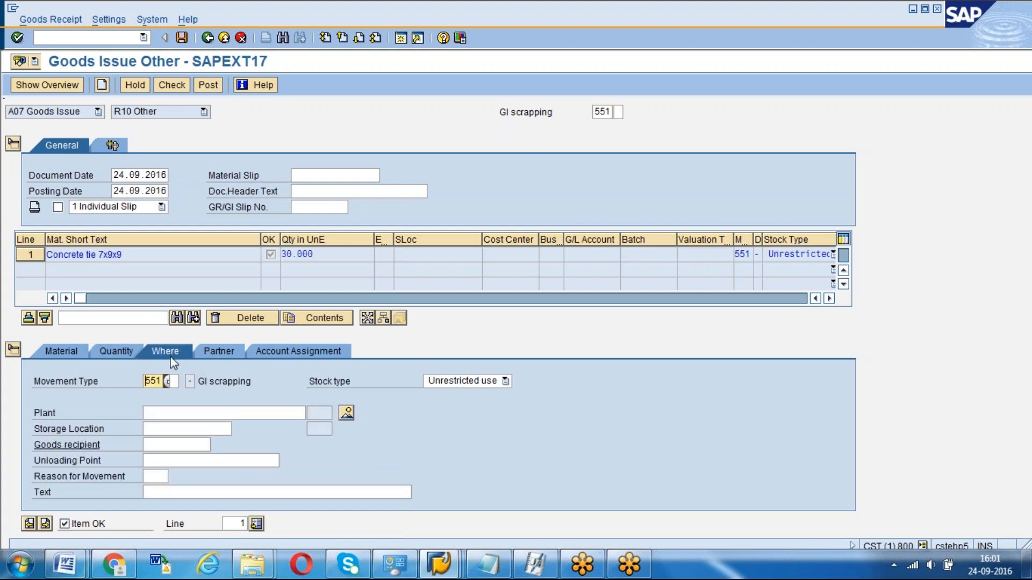
pyautogui.write('1')
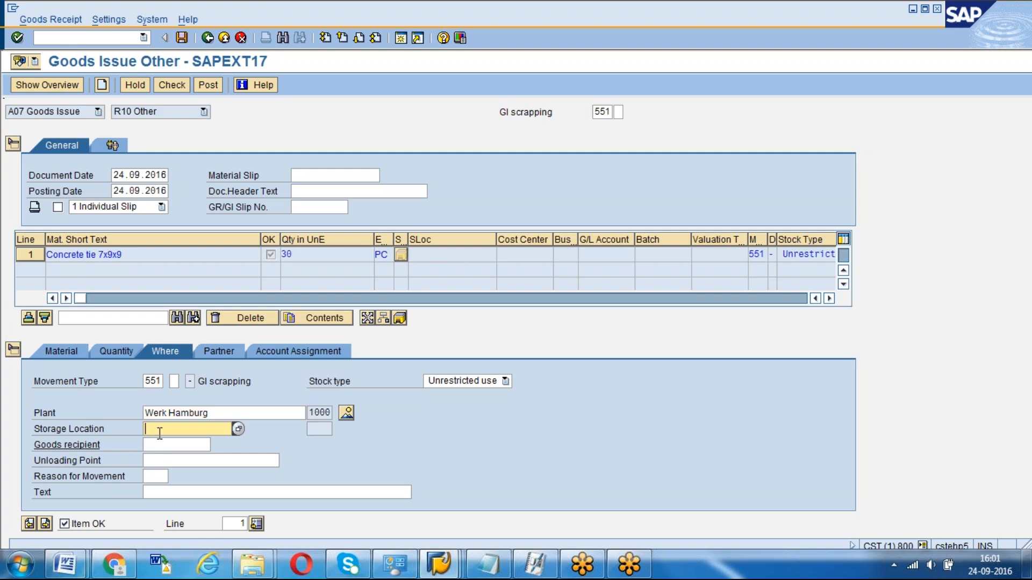
pyautogui.write('0001')
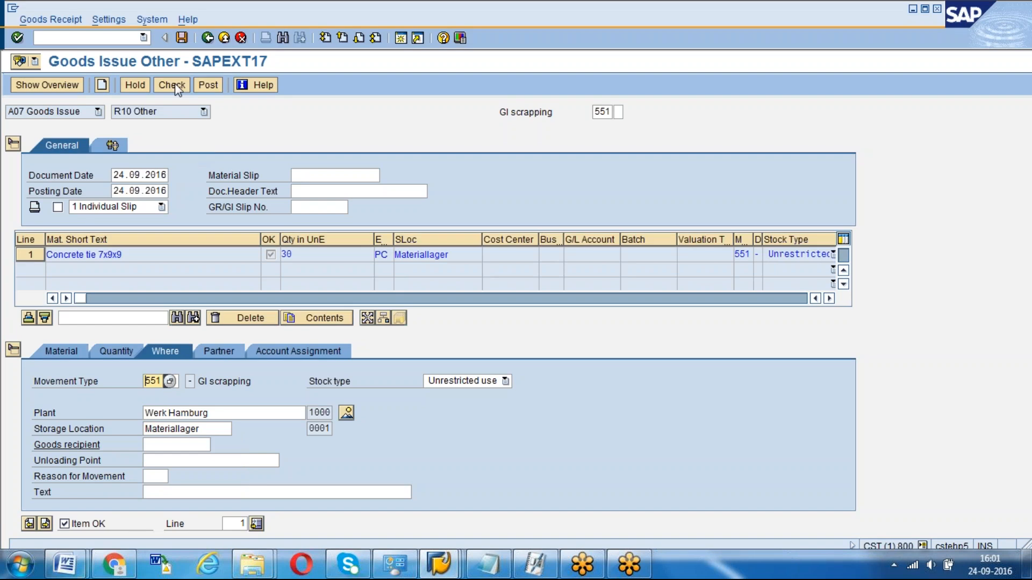
# - Assign cost center SCRAP to the item and recheck until the document reports O.K
pyautogui.click(171, 85)
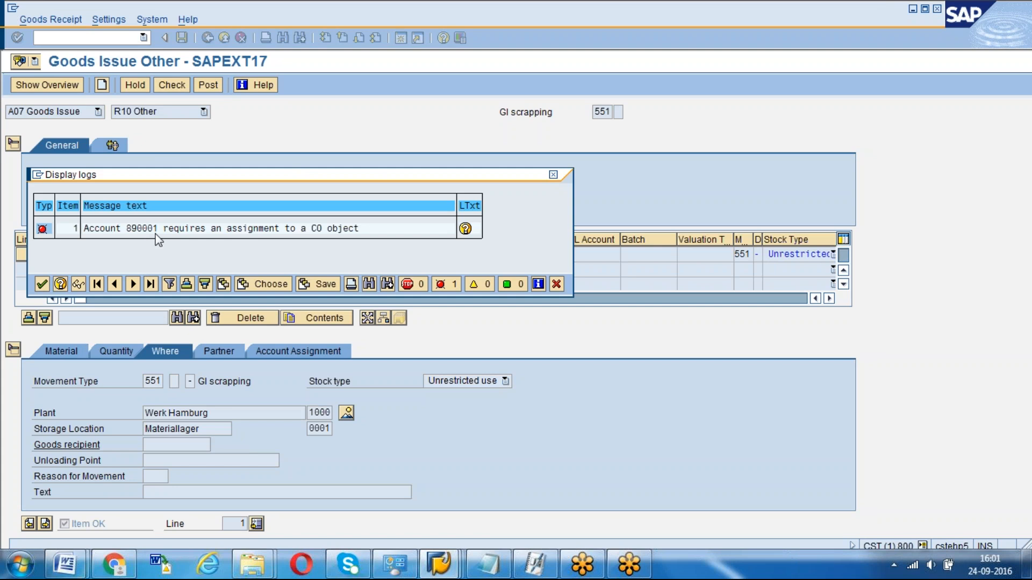
pyautogui.click(553, 174)
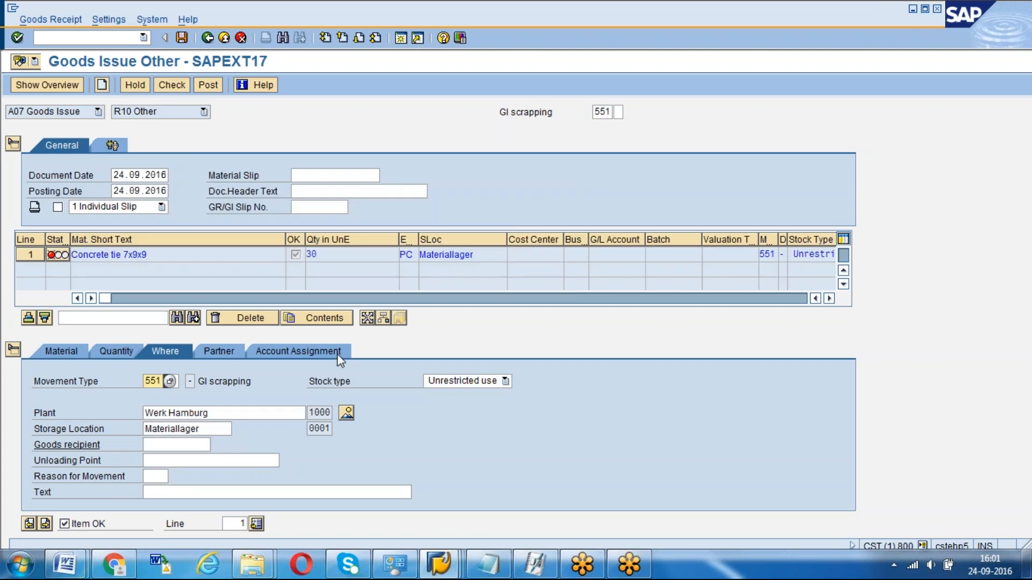
pyautogui.click(296, 351)
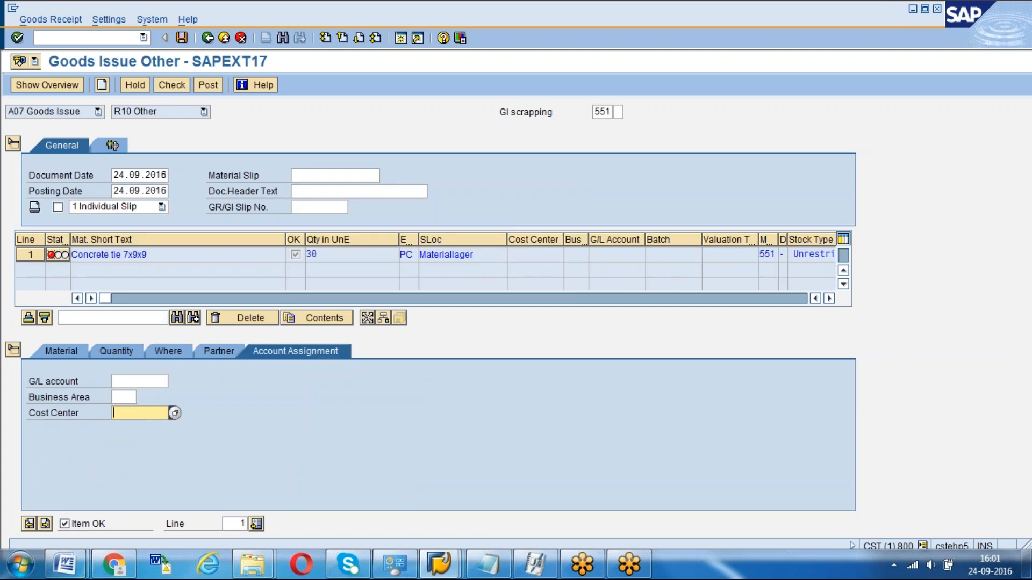
pyautogui.write('s')
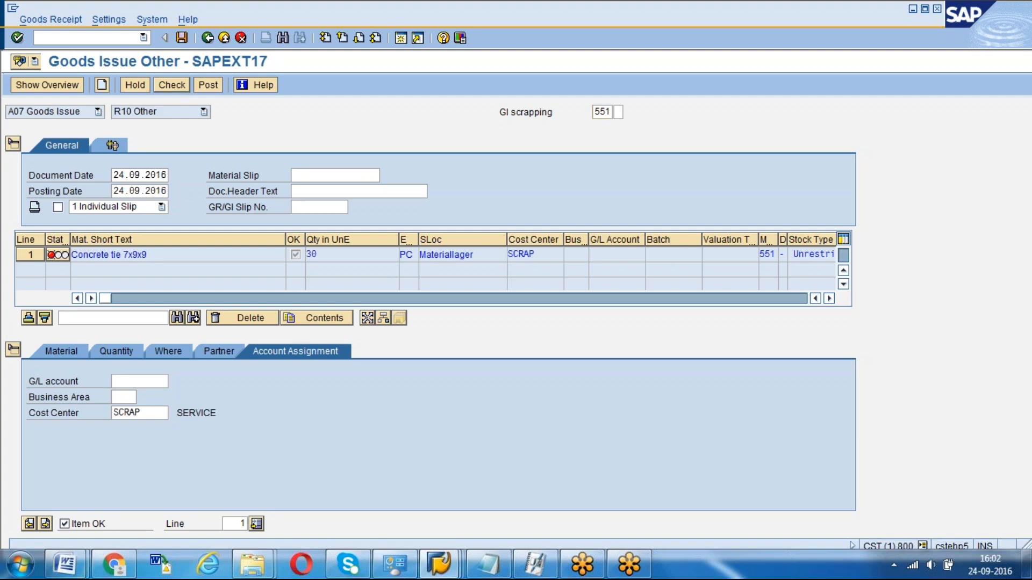
pyautogui.click(170, 85)
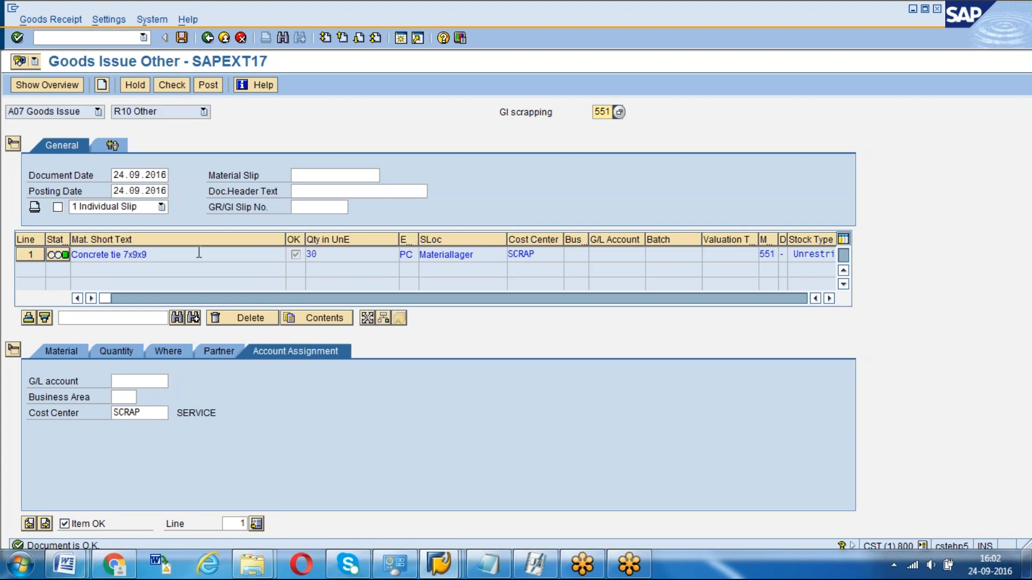
pyautogui.click(62, 351)
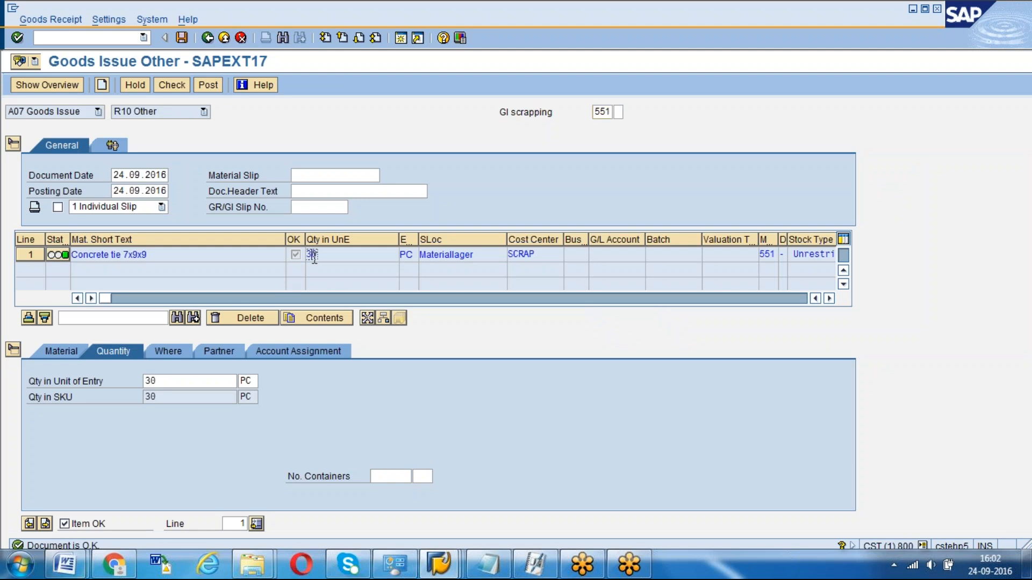
pyautogui.moveTo(183, 297)
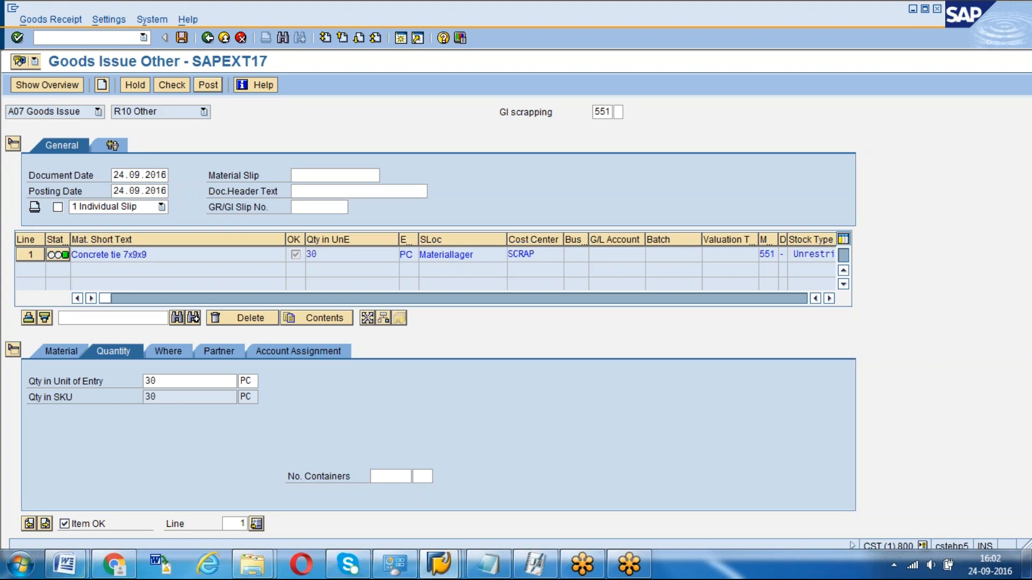
pyautogui.click(207, 85)
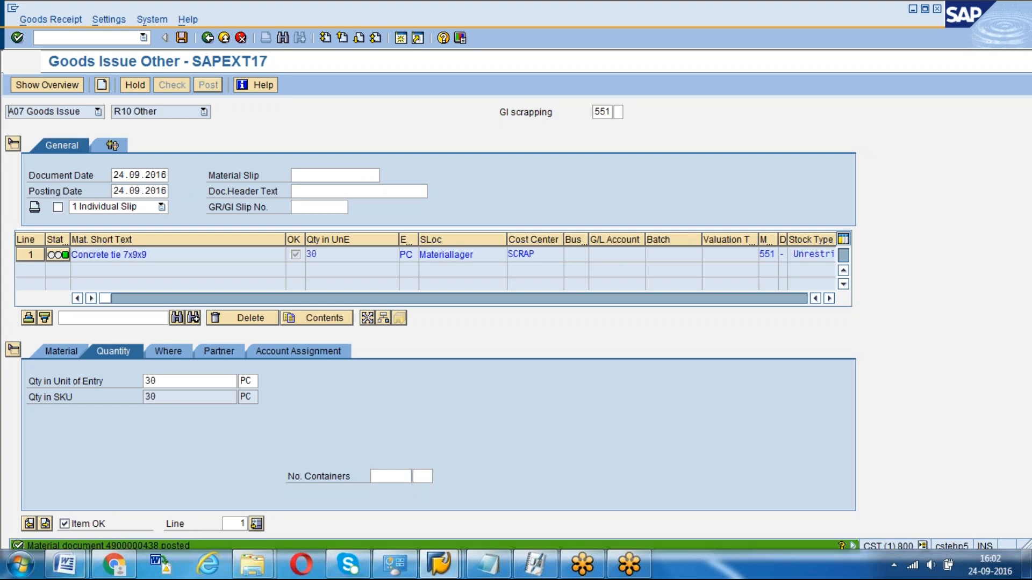
pyautogui.click(97, 111)
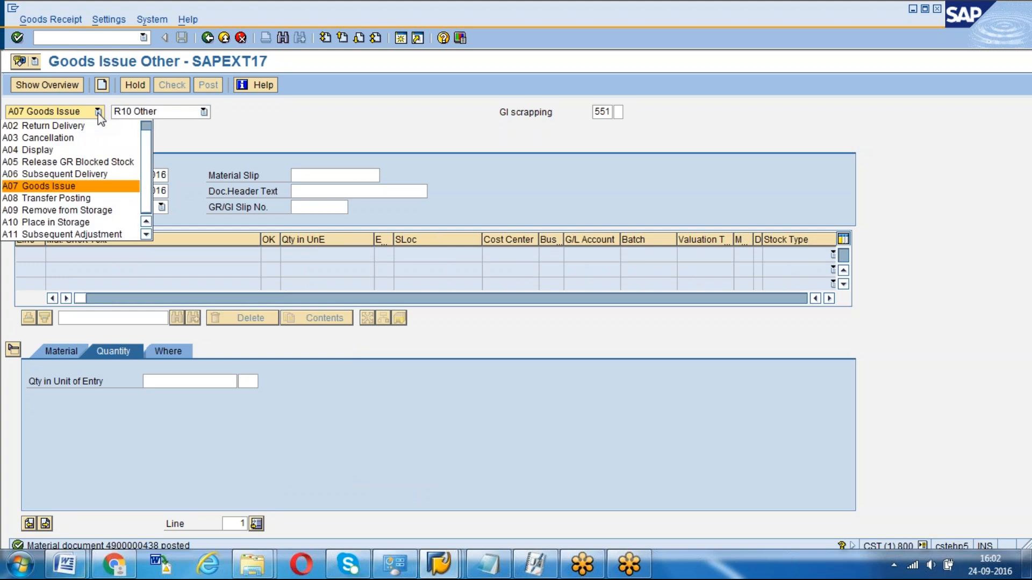
pyautogui.click(38, 149)
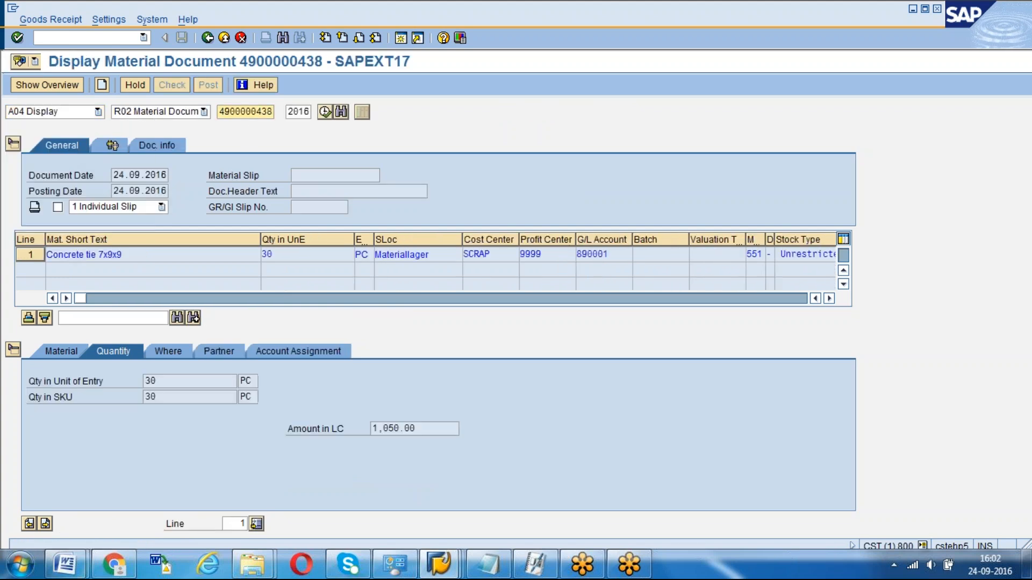
pyautogui.click(157, 144)
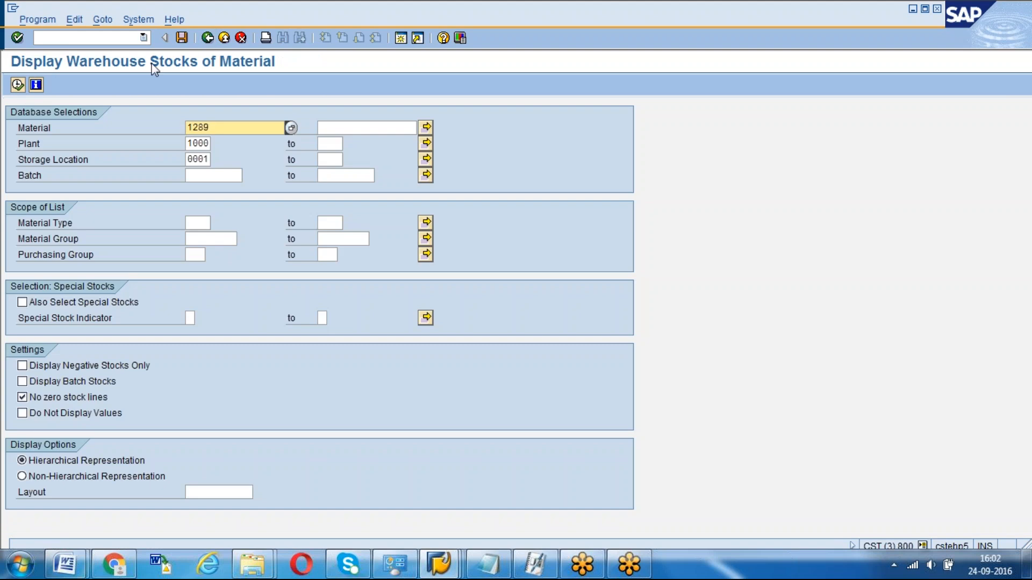
pyautogui.click(17, 85)
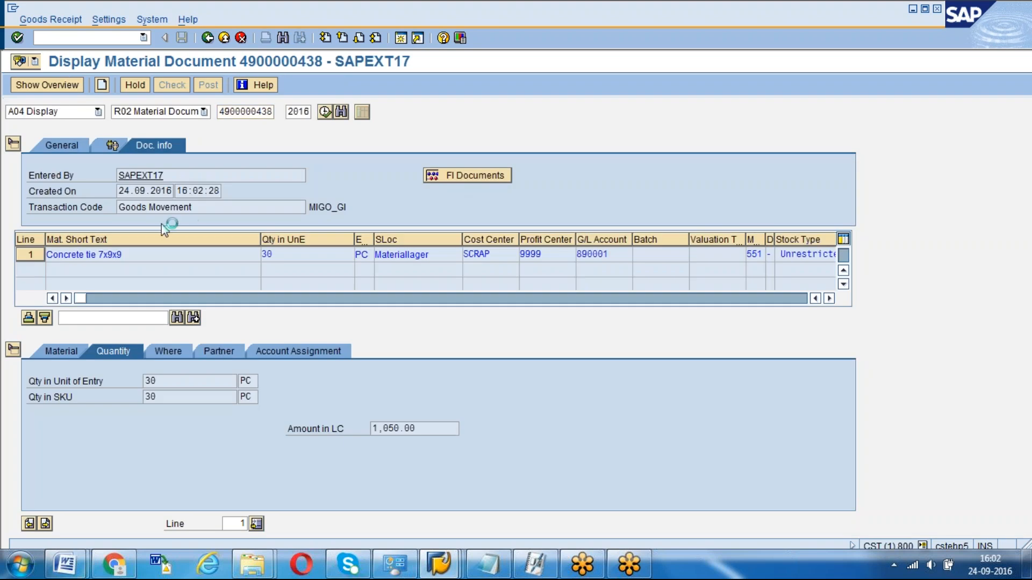
pyautogui.click(467, 176)
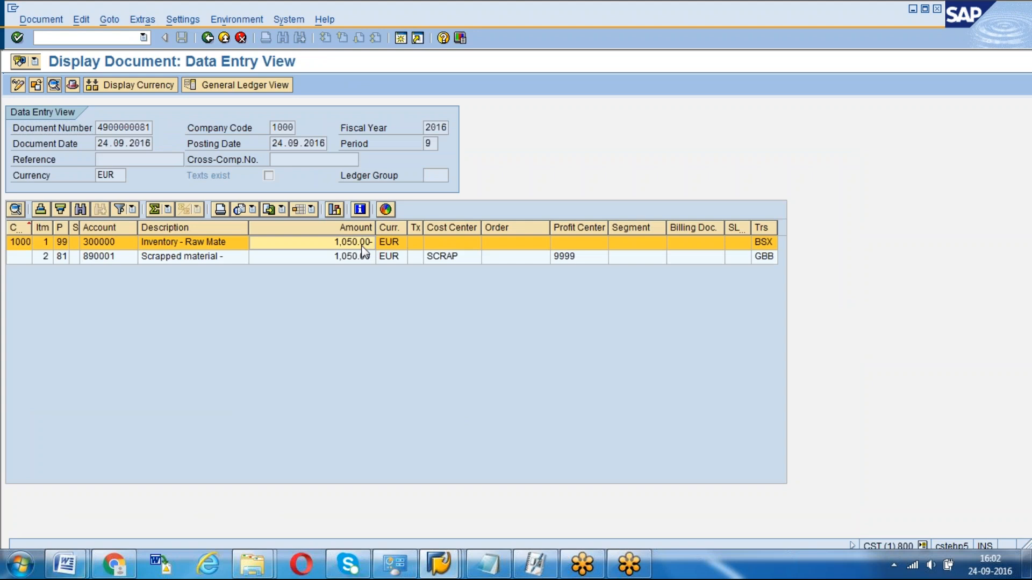
pyautogui.moveTo(263, 266)
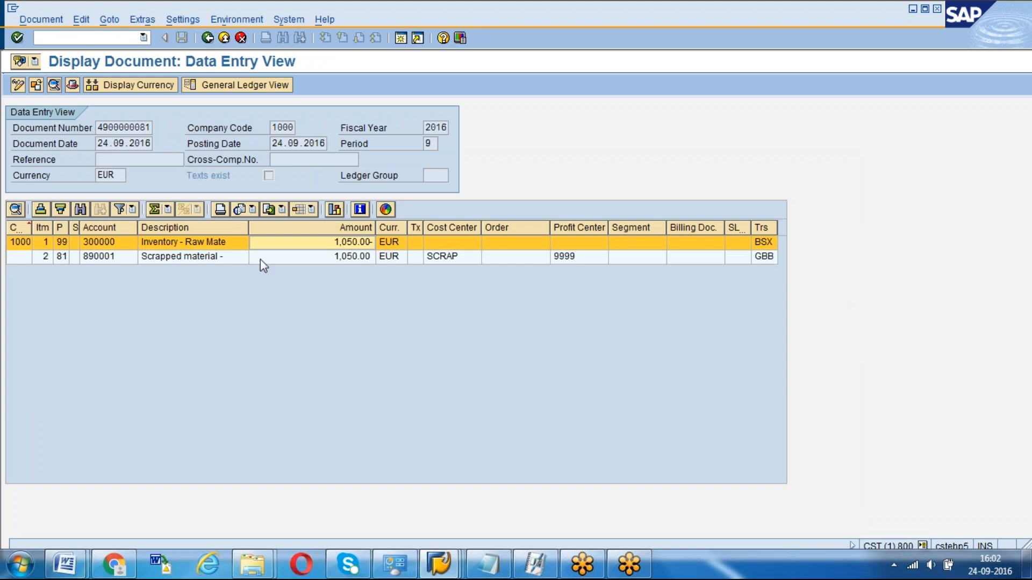
pyautogui.click(191, 256)
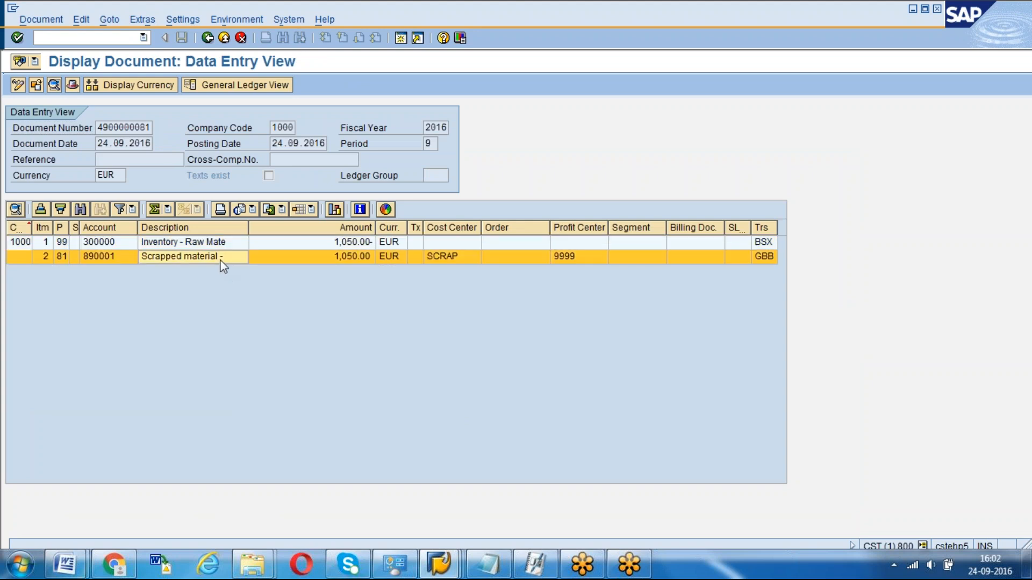
pyautogui.moveTo(206, 266)
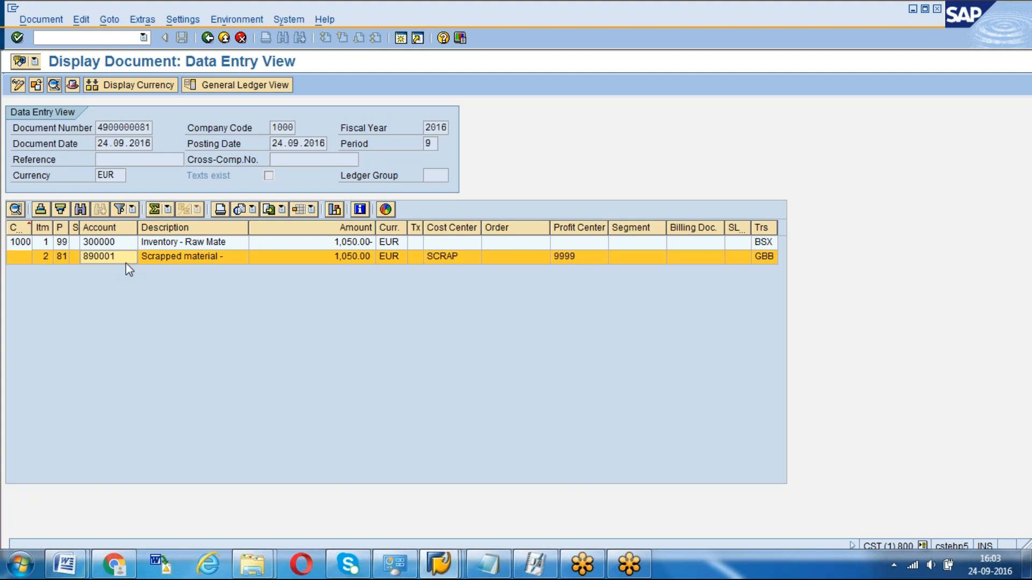
pyautogui.moveTo(440, 564)
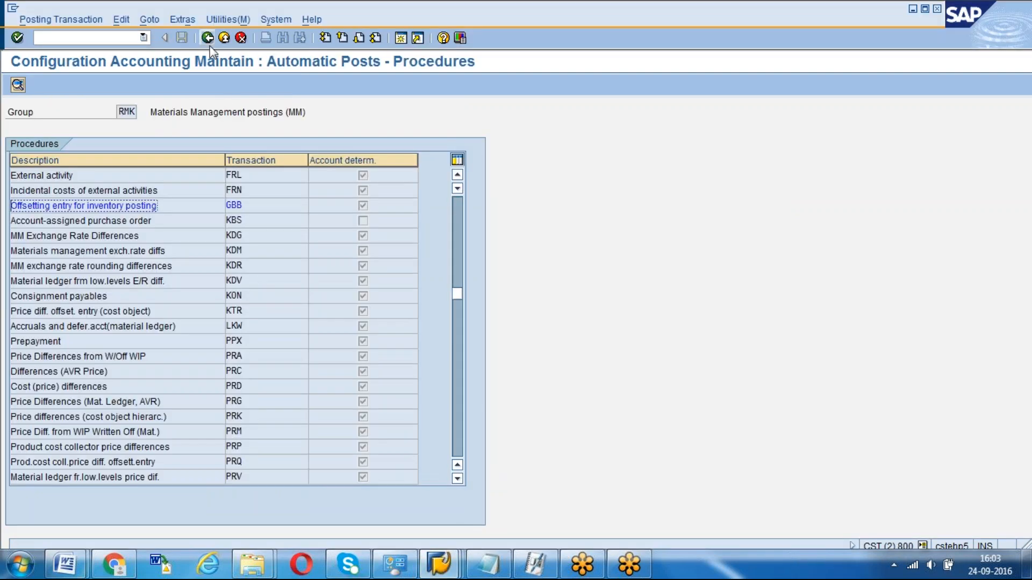
# - Open the GBB offsetting-entry account assignments under chart of accounts INT
pyautogui.click(206, 37)
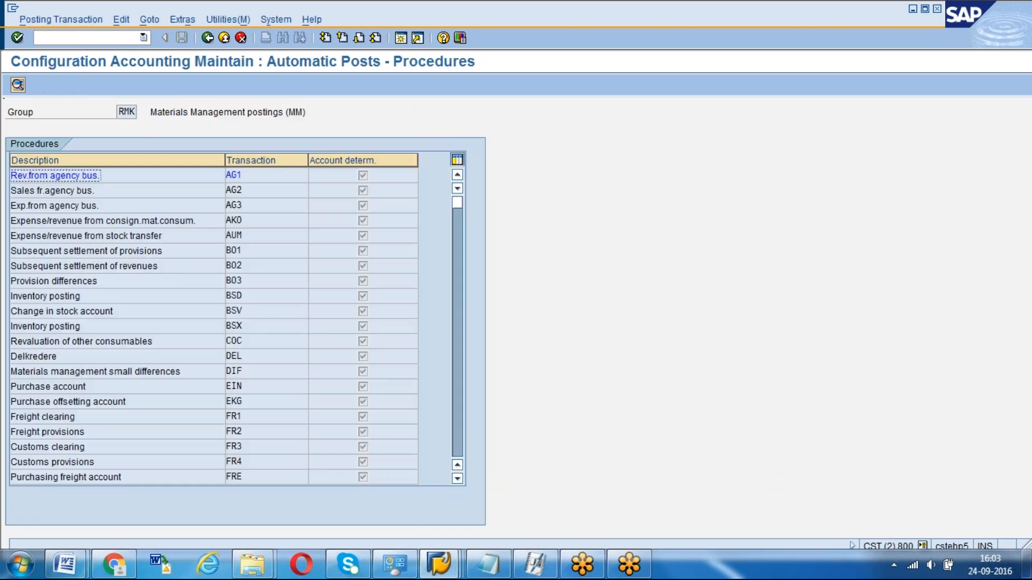
pyautogui.scroll(-3)
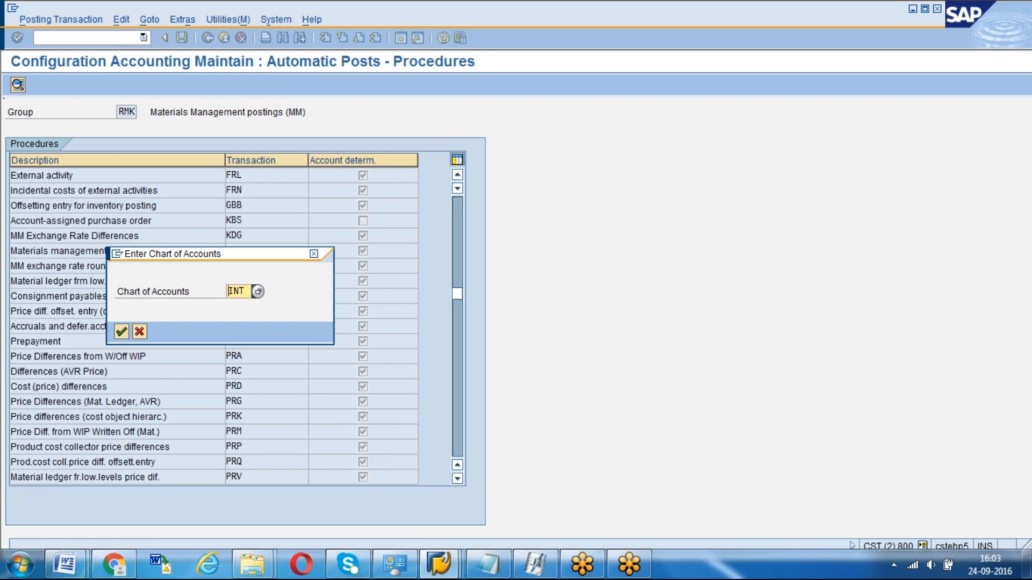
pyautogui.click(121, 331)
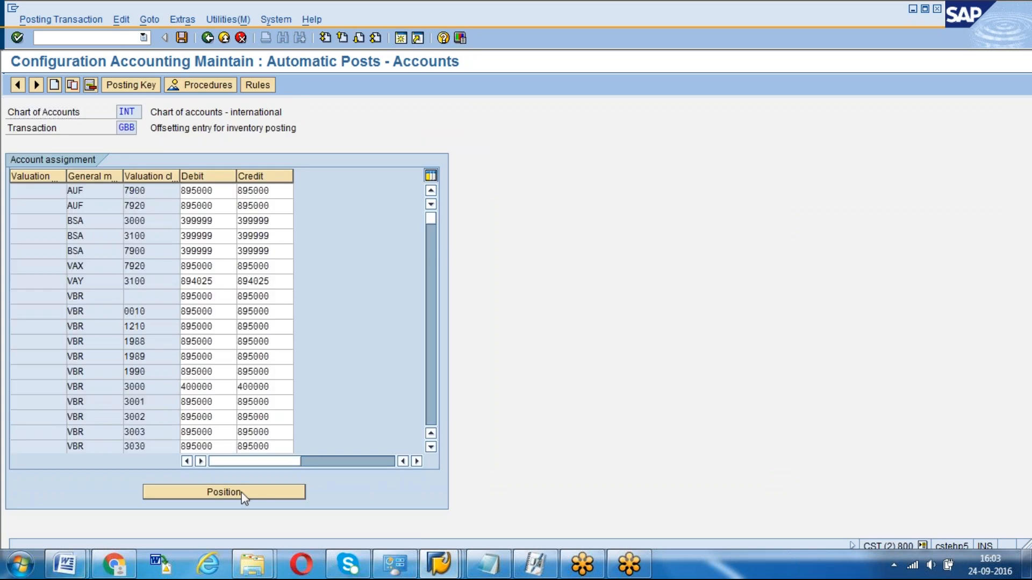
# - Position the GBB list at modifier 0001, VNG, valuation class 7920, posting to account 890001
pyautogui.click(224, 492)
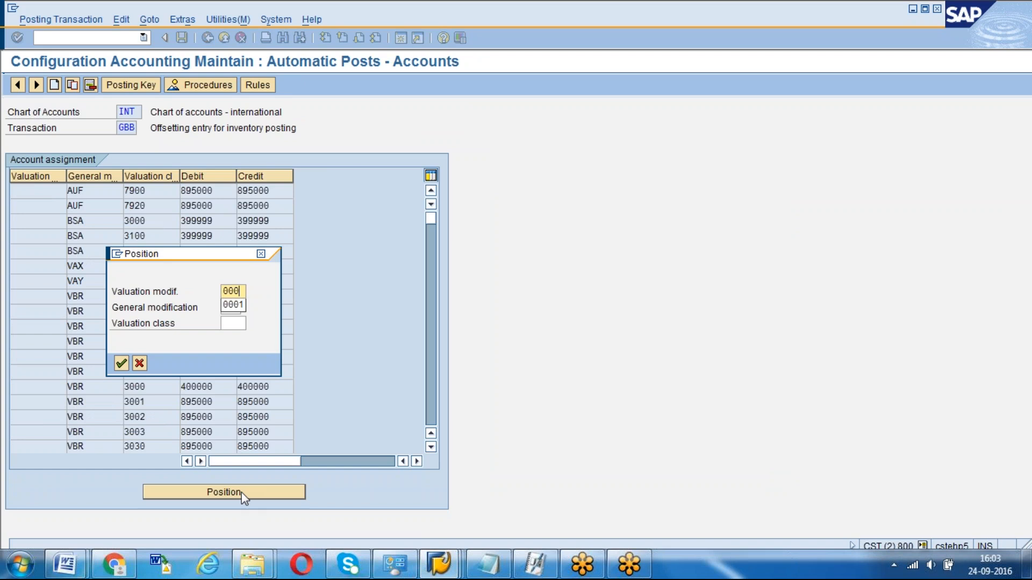
pyautogui.press('Tab')
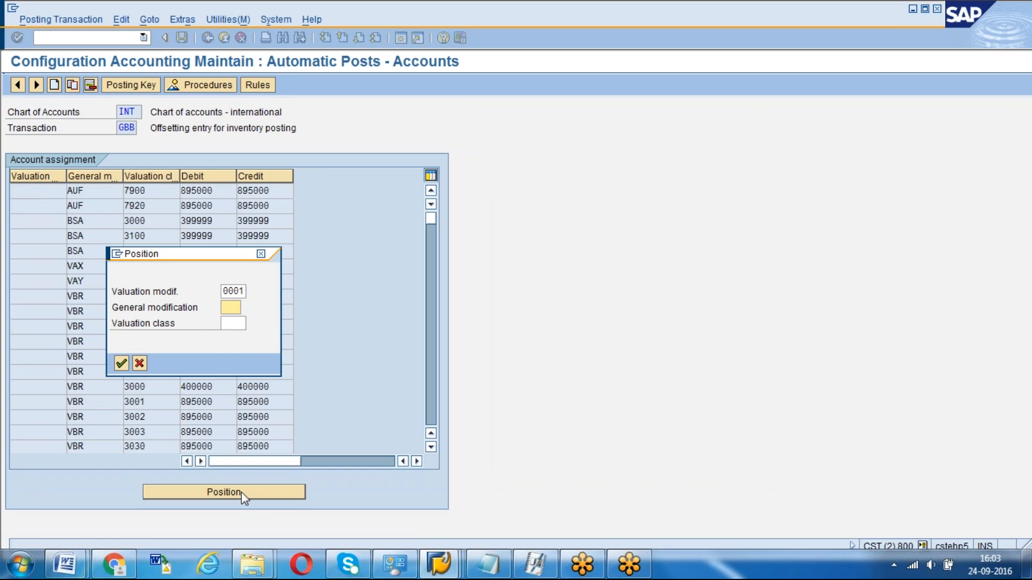
pyautogui.write('VNG')
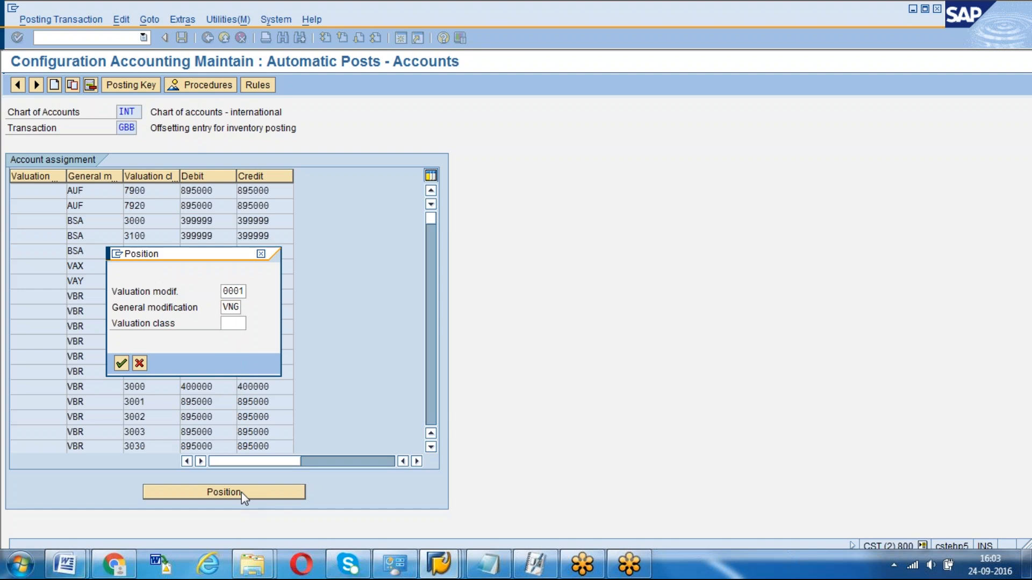
pyautogui.click(120, 363)
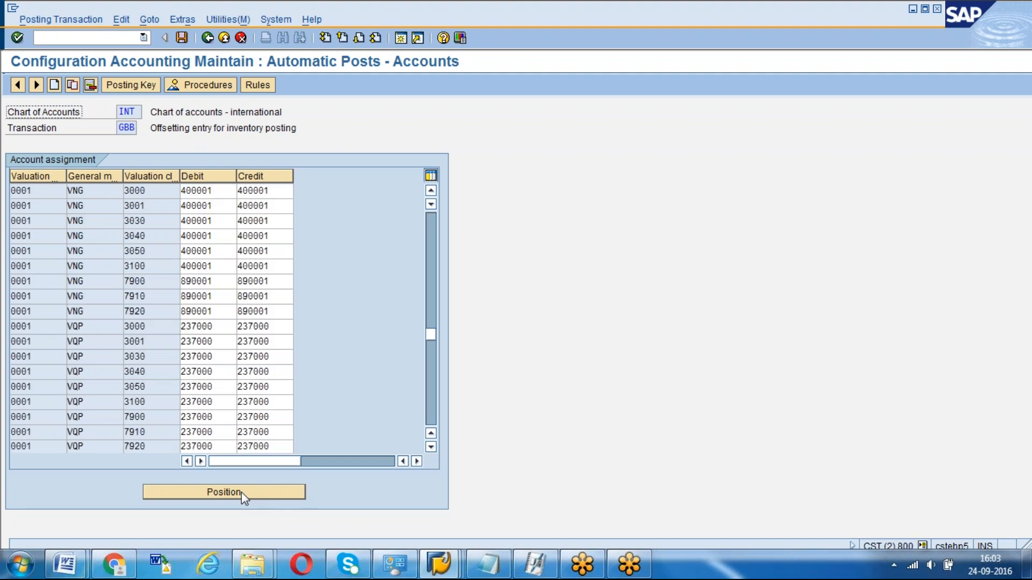
pyautogui.moveTo(239, 506)
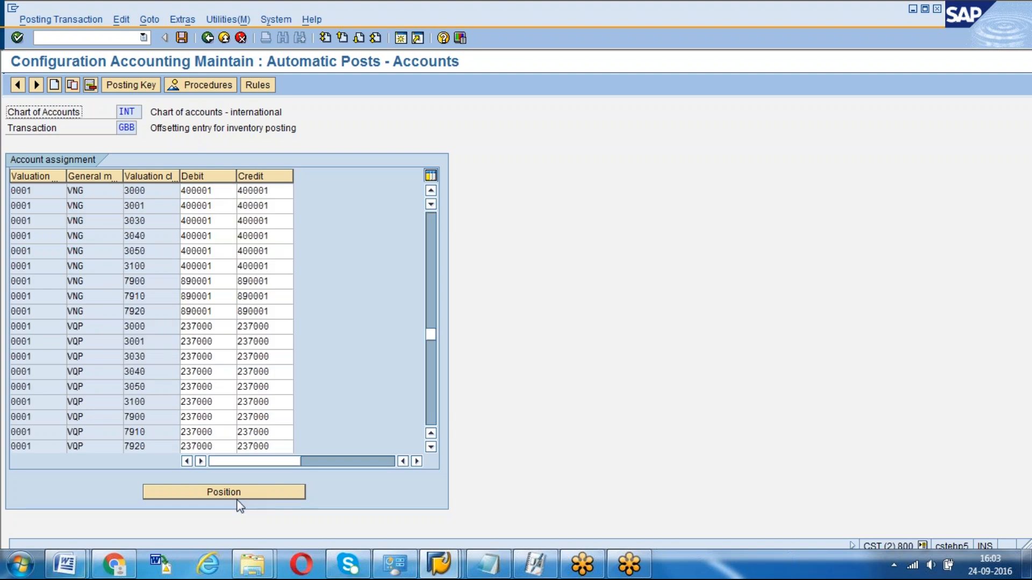
pyautogui.click(223, 492)
pyautogui.write('vng')
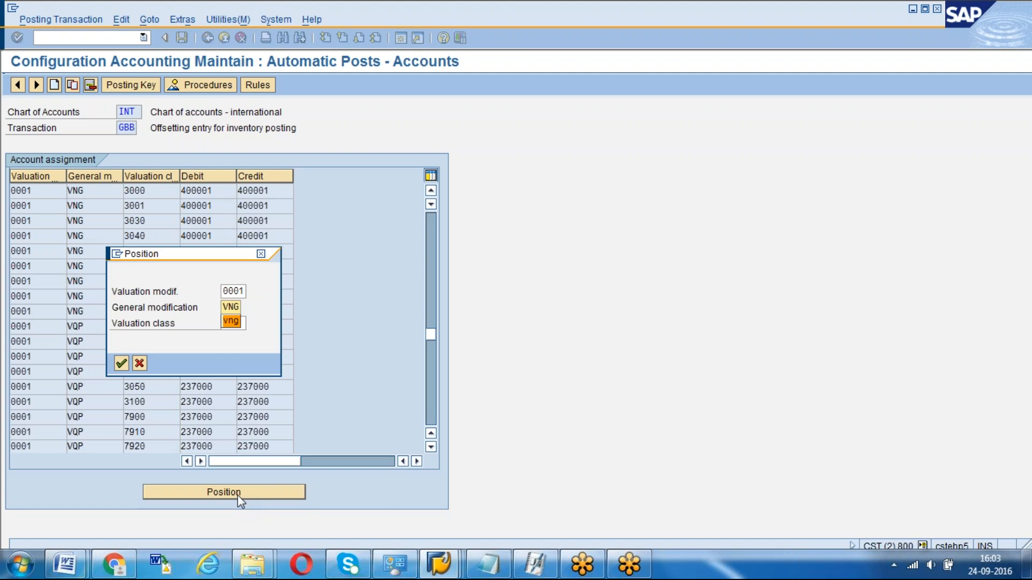
pyautogui.click(230, 323)
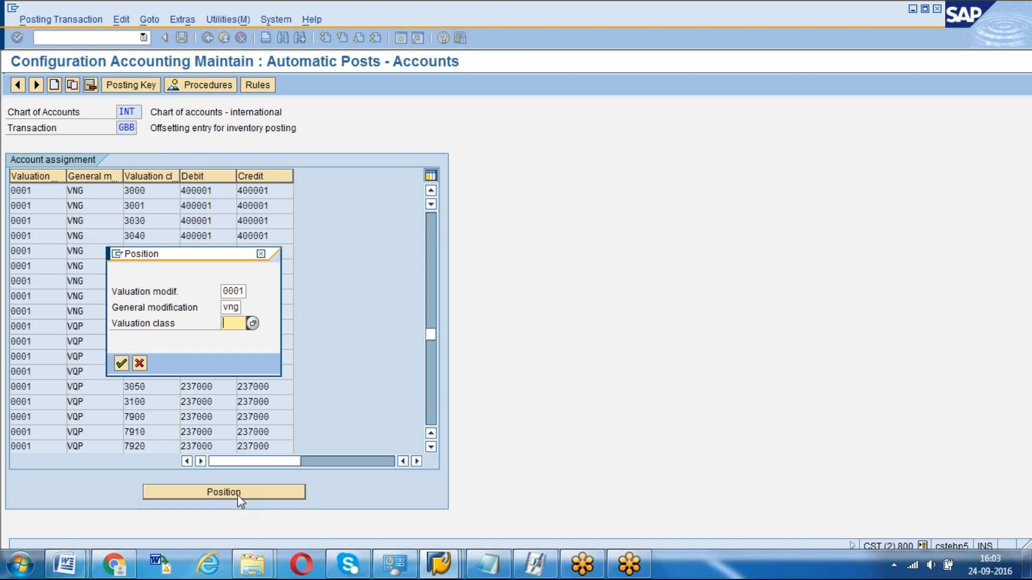
pyautogui.write('7920')
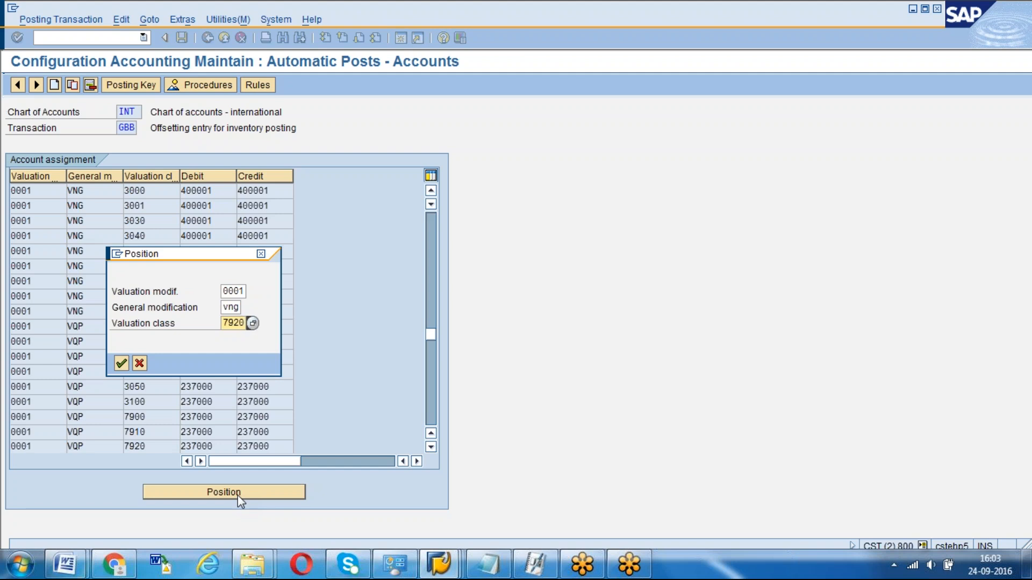
pyautogui.click(121, 363)
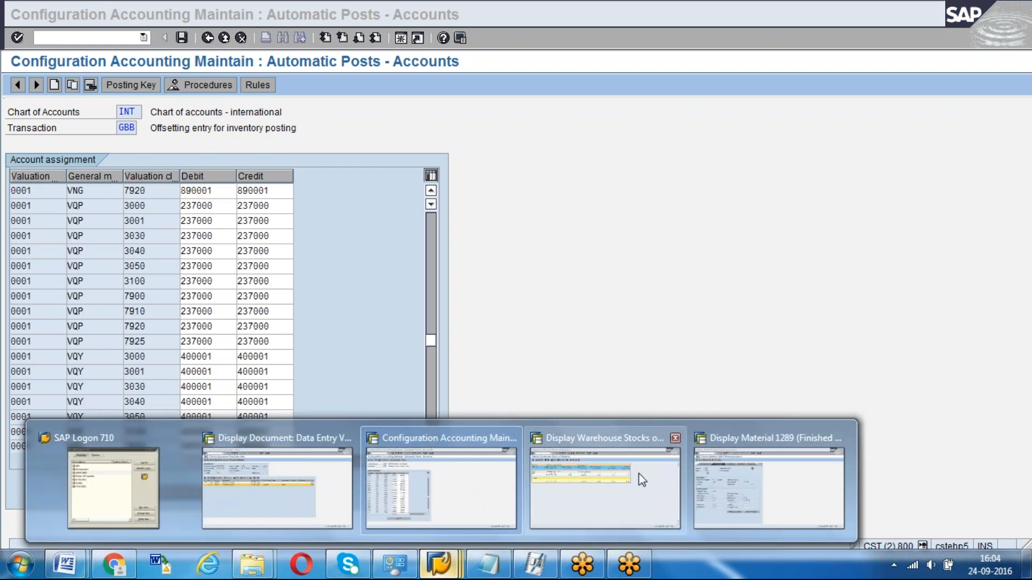
pyautogui.click(603, 481)
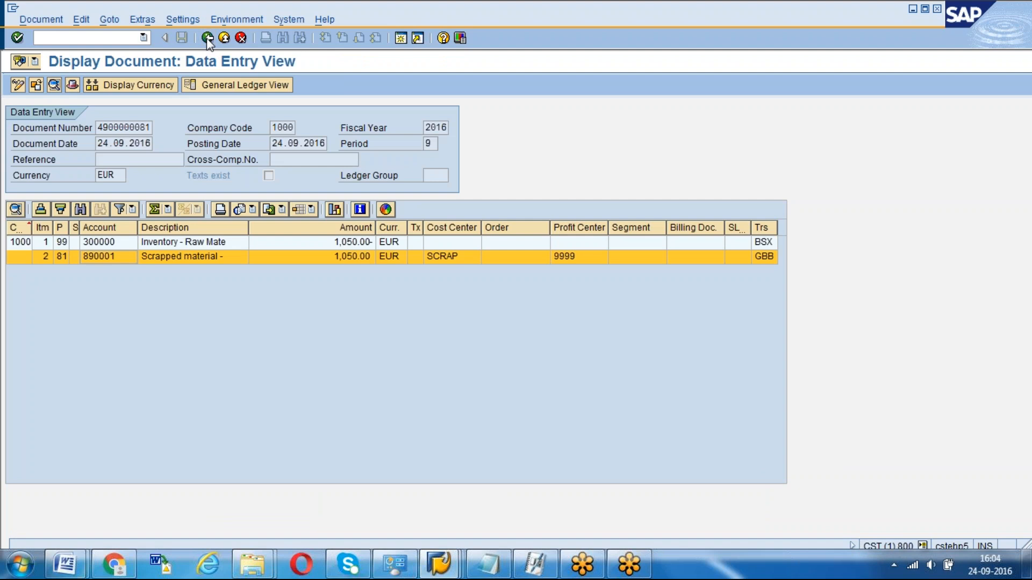
pyautogui.click(208, 38)
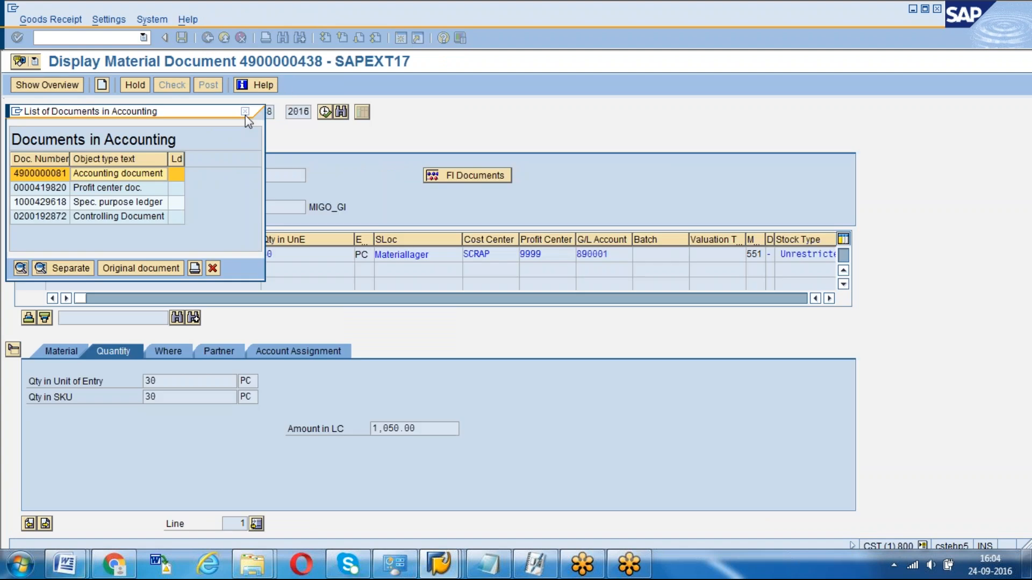
pyautogui.click(247, 111)
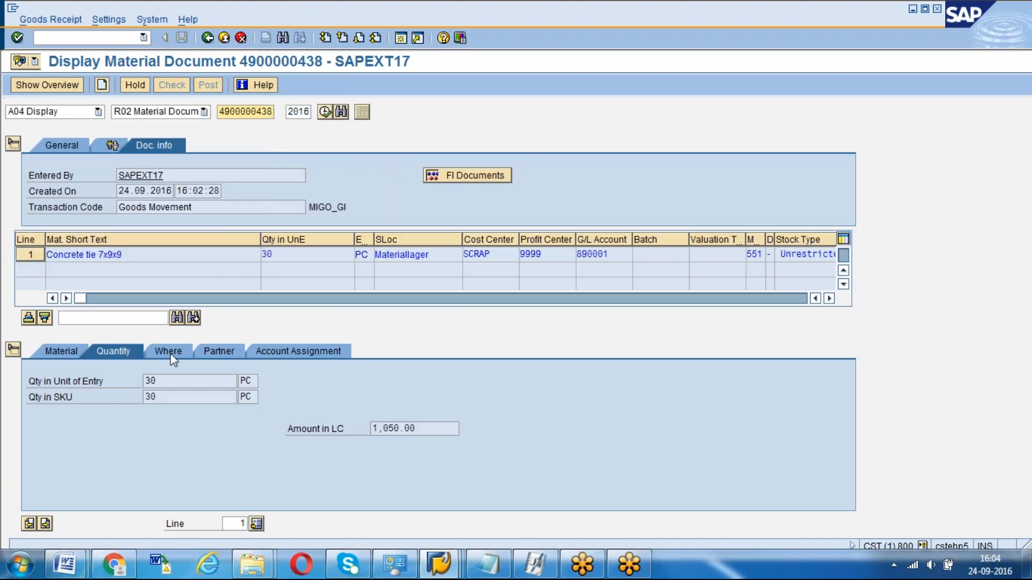
pyautogui.click(168, 351)
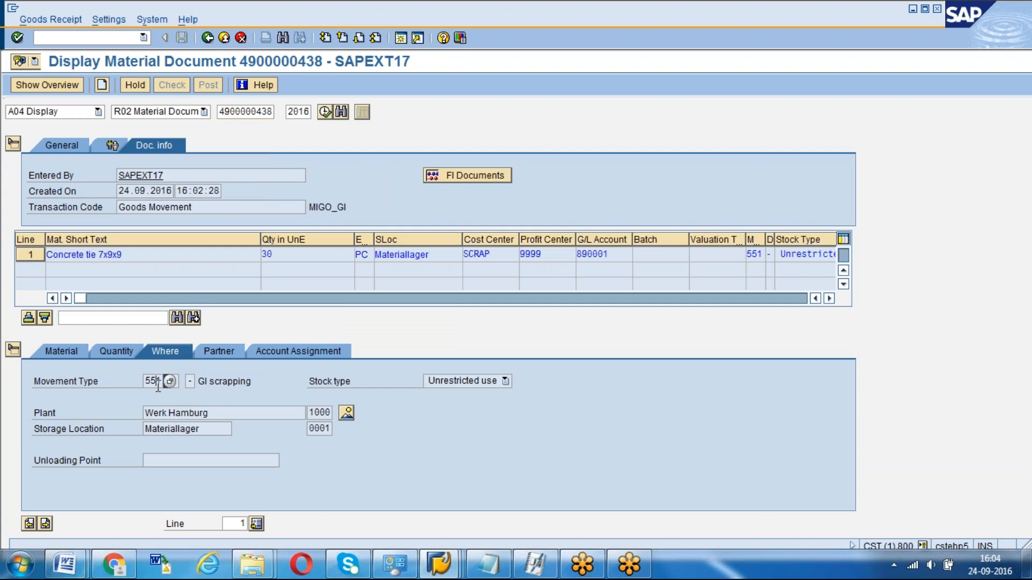
pyautogui.click(505, 380)
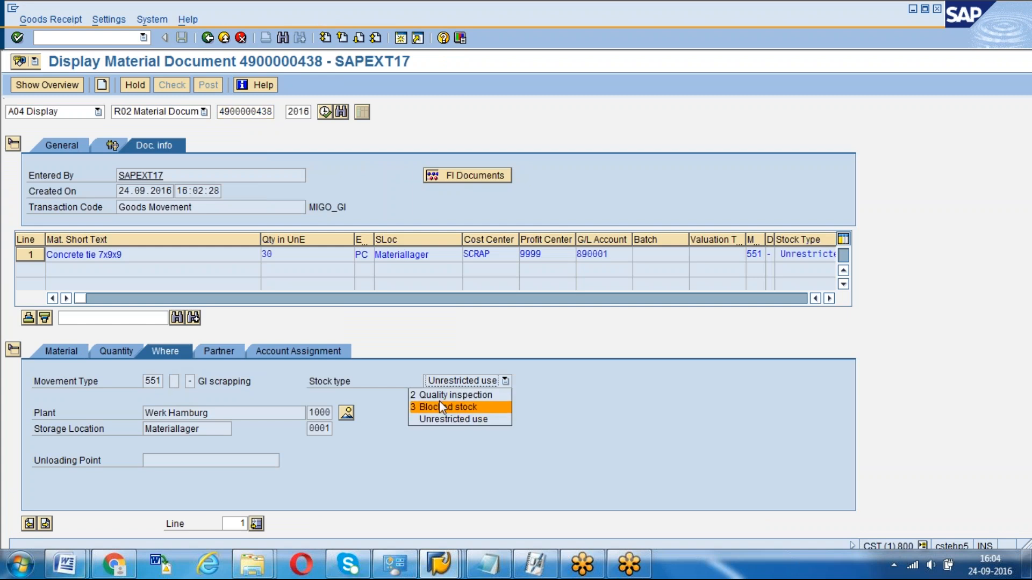
pyautogui.moveTo(453, 419)
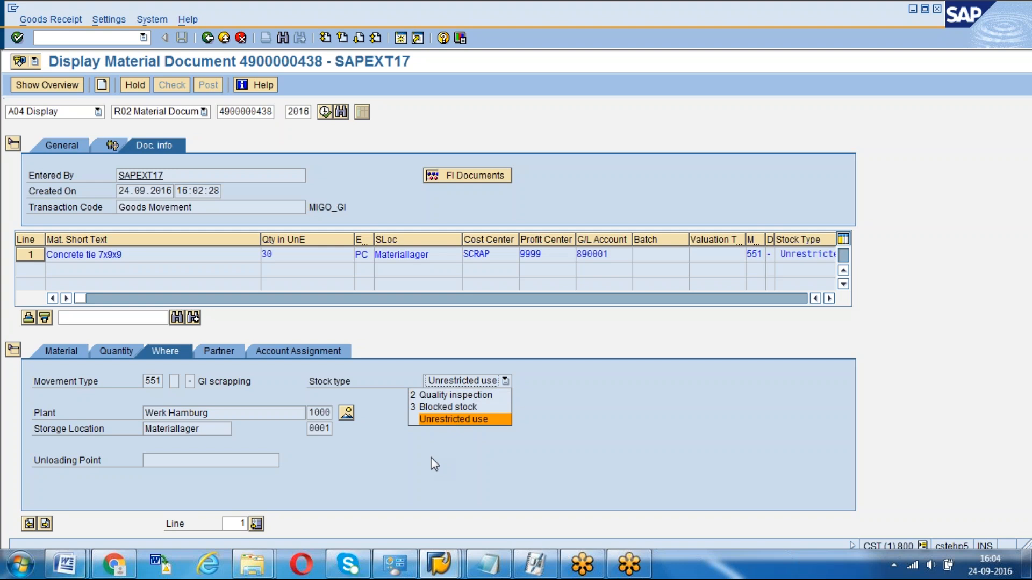
pyautogui.click(452, 419)
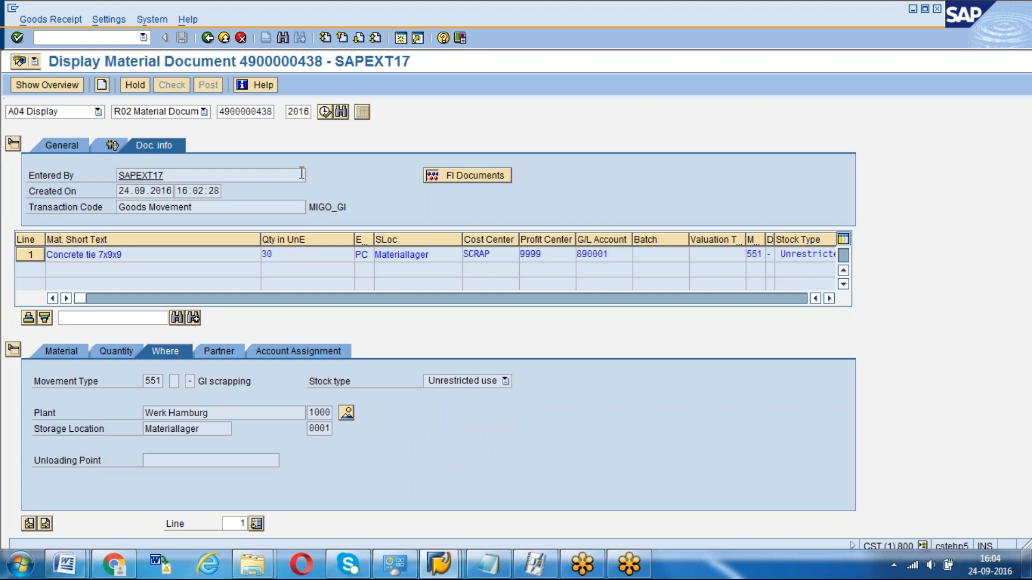
pyautogui.moveTo(112, 564)
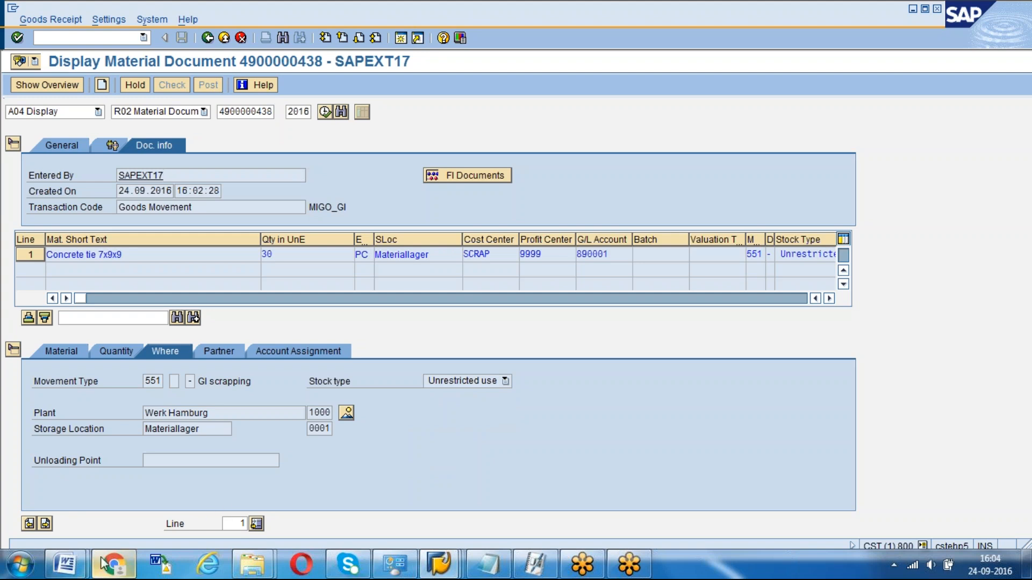
pyautogui.click(63, 564)
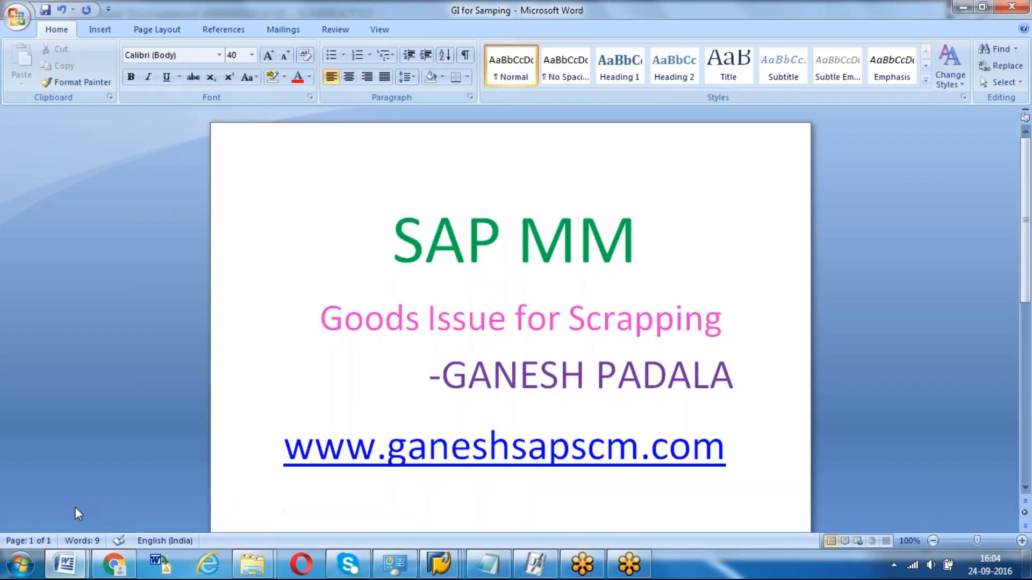
pyautogui.moveTo(1024, 31)
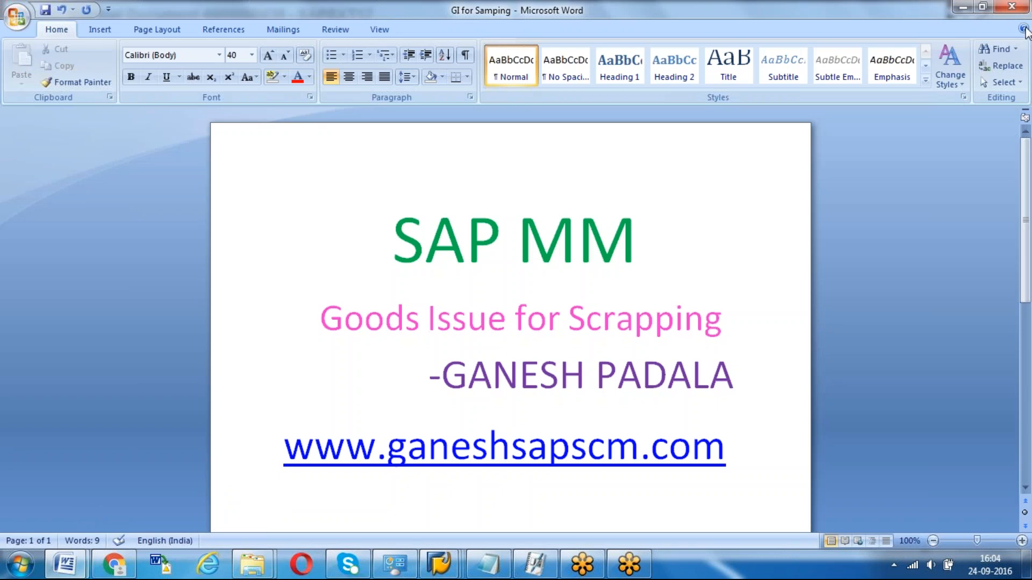